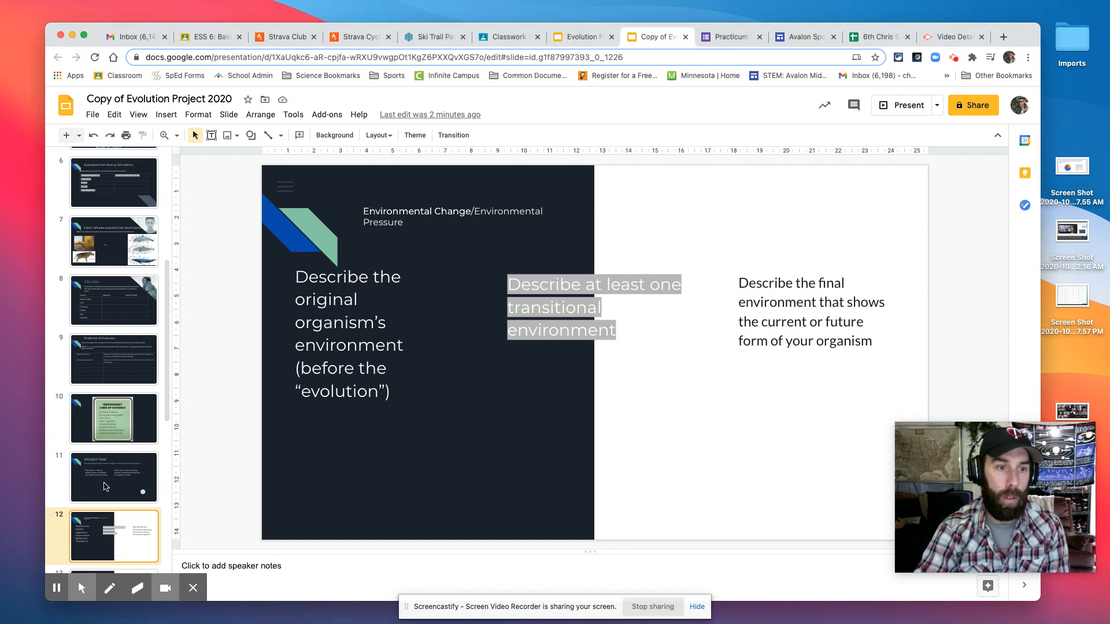
Step: Go to the Project Time slide showing the two project options
{"action": "left_click", "coordinate": [114, 477]}
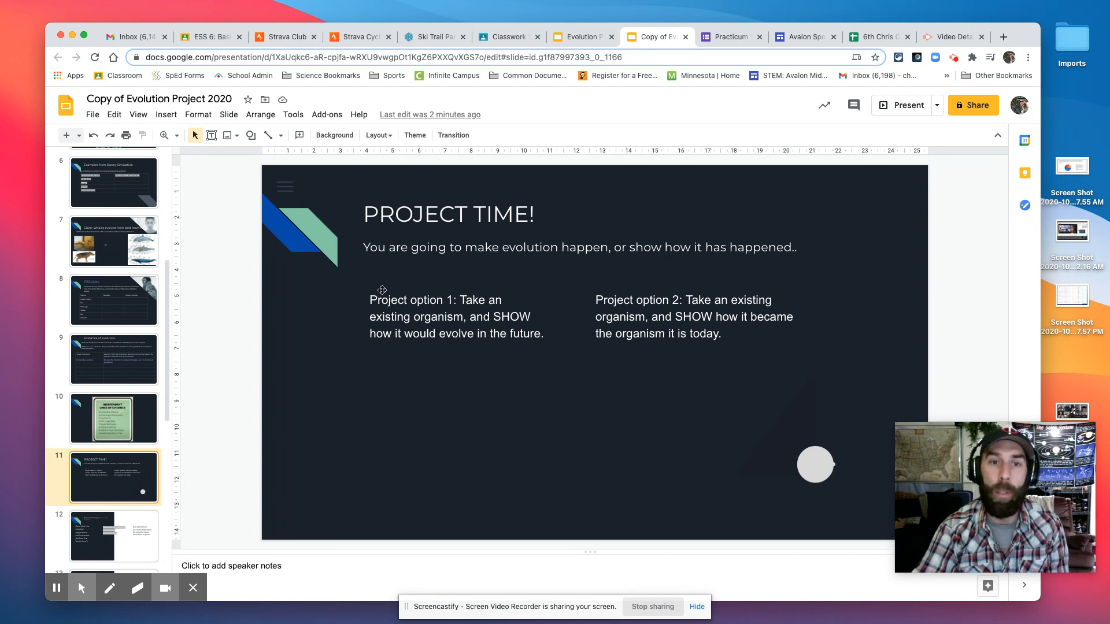
Step: Point out the first and second project options on the Project Time slide
{"action": "left_click", "coordinate": [383, 290]}
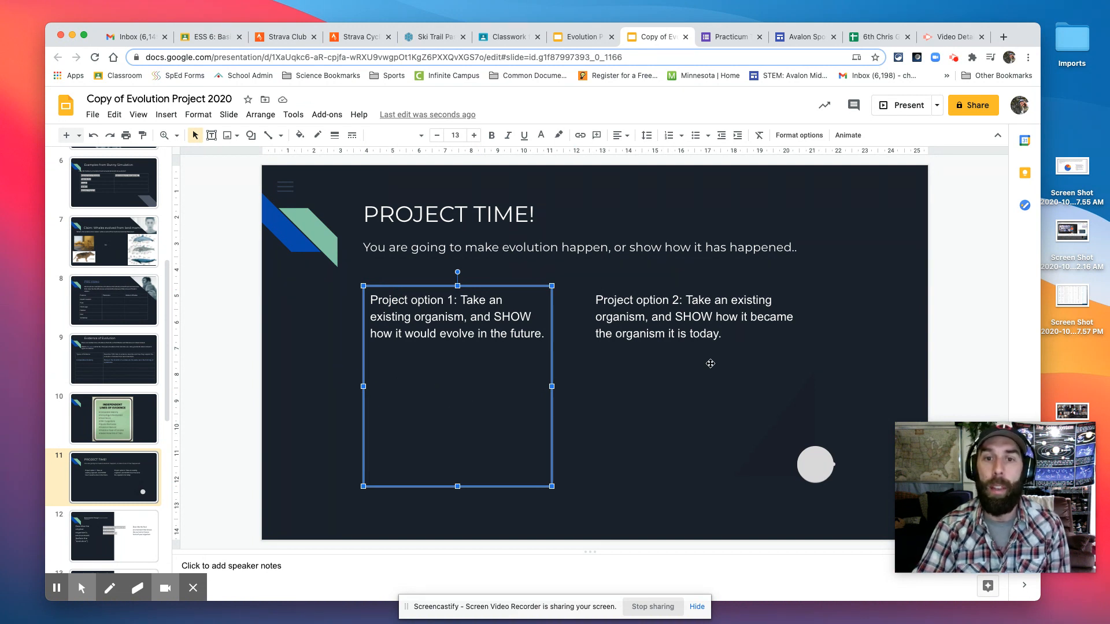
{"action": "left_click", "coordinate": [693, 368]}
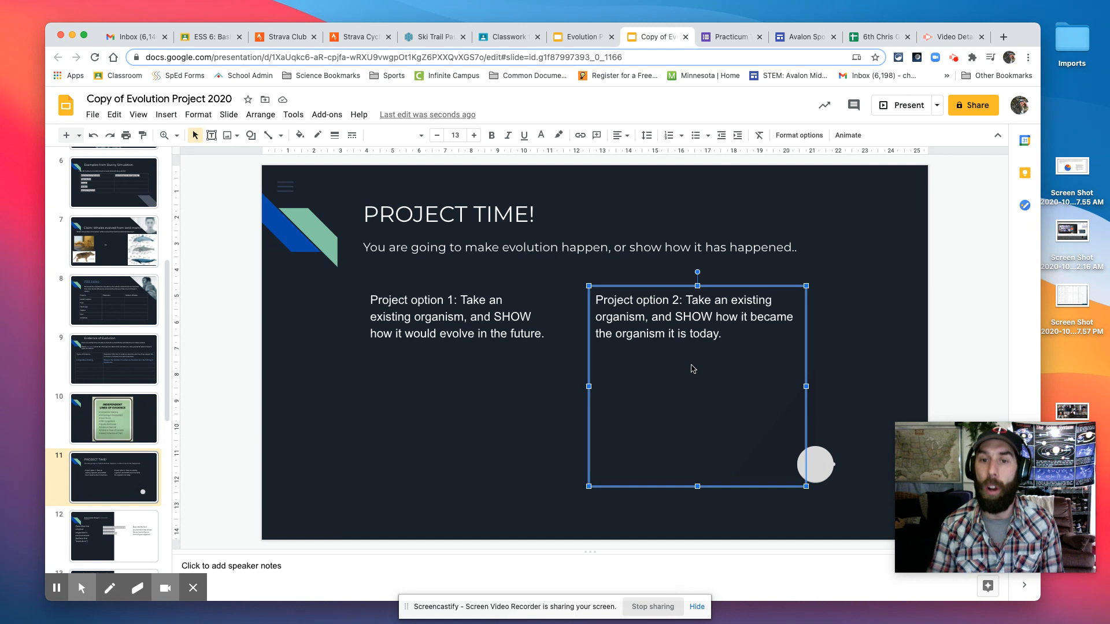
{"action": "left_click", "coordinate": [456, 317]}
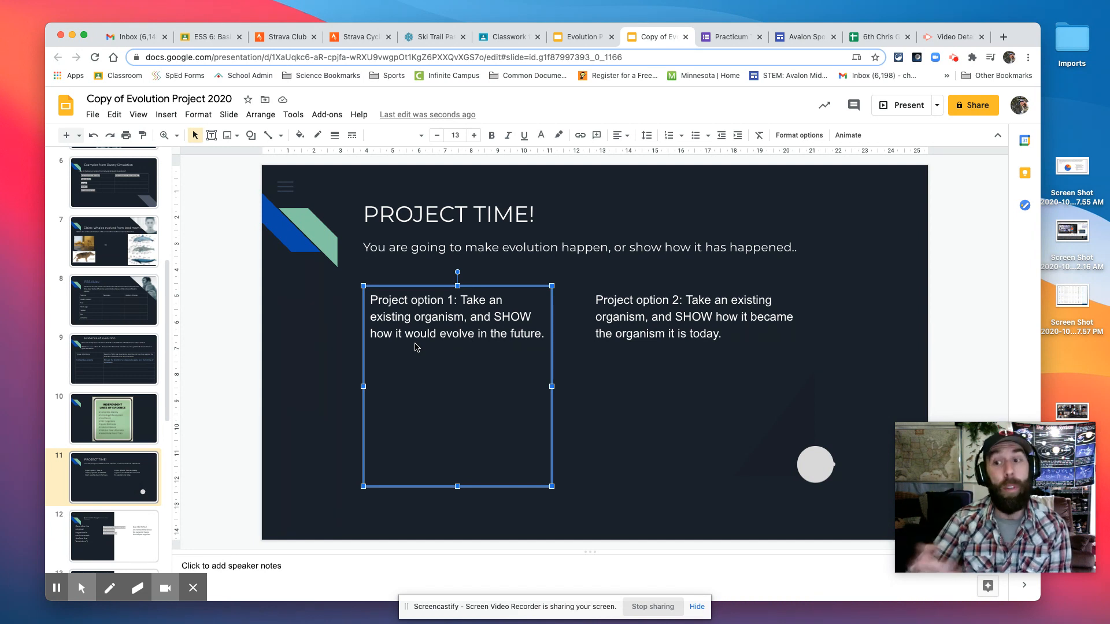
{"action": "mouse_move", "coordinate": [147, 510]}
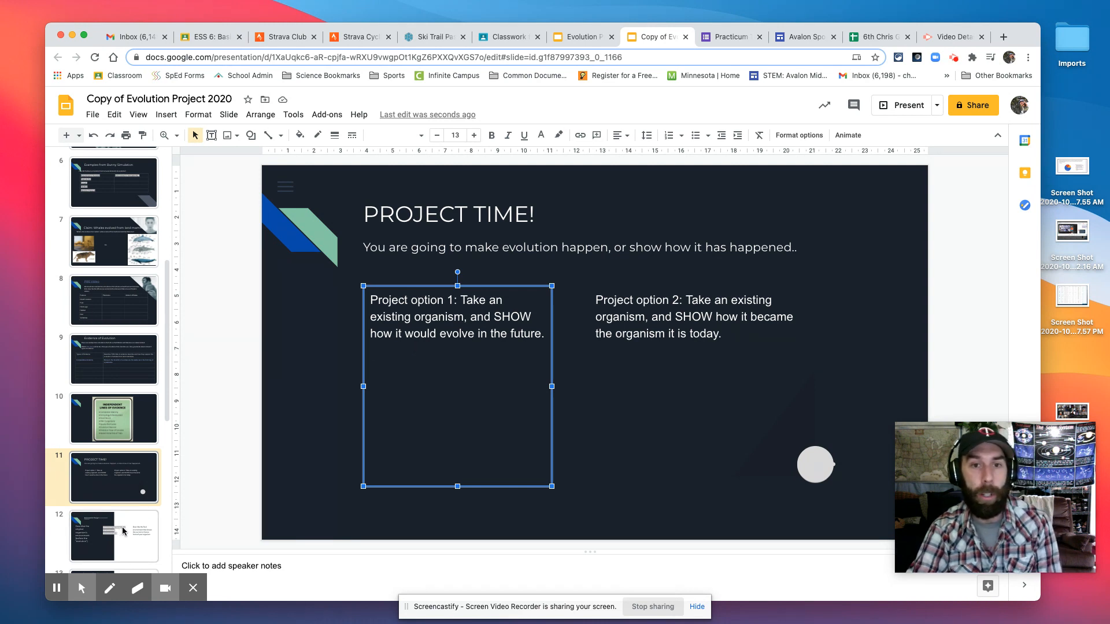
{"action": "left_click", "coordinate": [693, 317]}
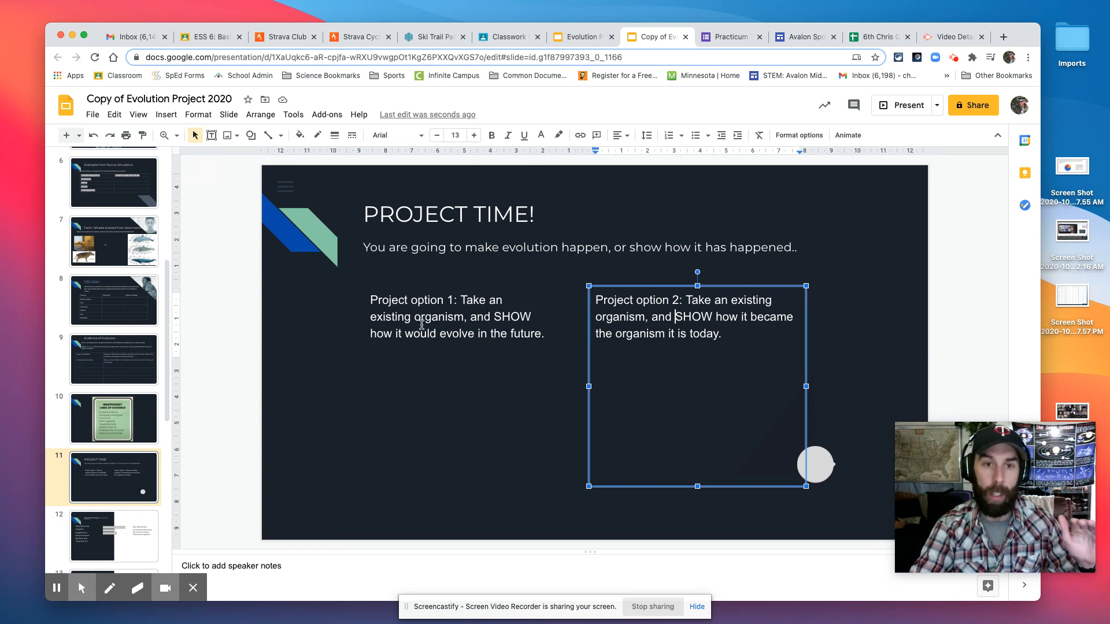
Step: Move through the environmental change instructions to the slide with Original, Transitional and Final Environment headings
{"action": "left_click", "coordinate": [458, 317]}
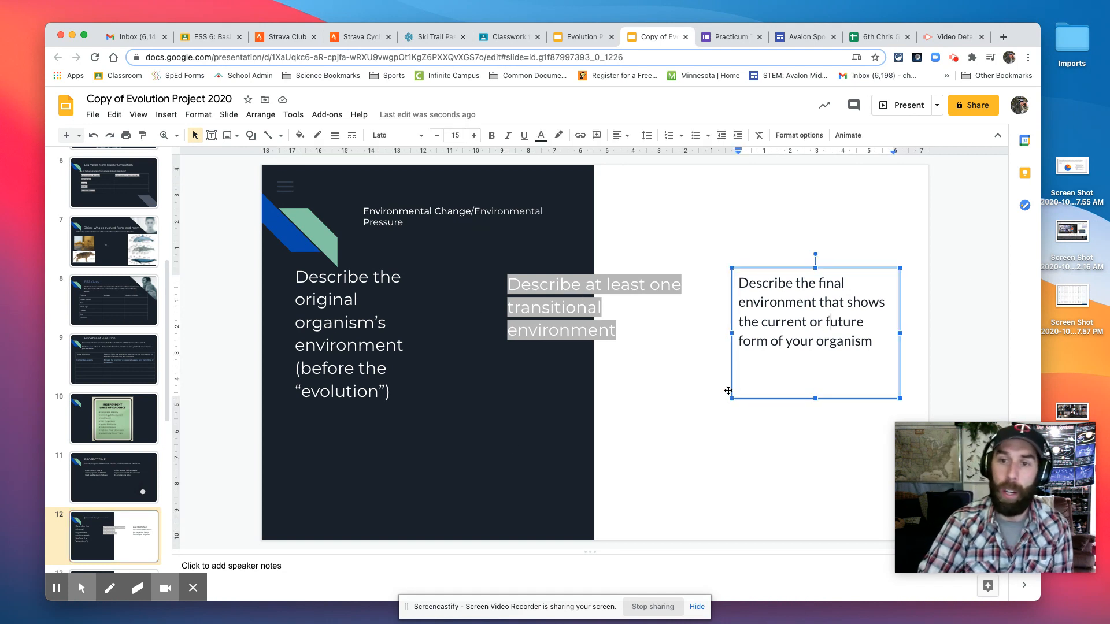
{"action": "scroll", "scroll_direction": "down", "scroll_amount": 3}
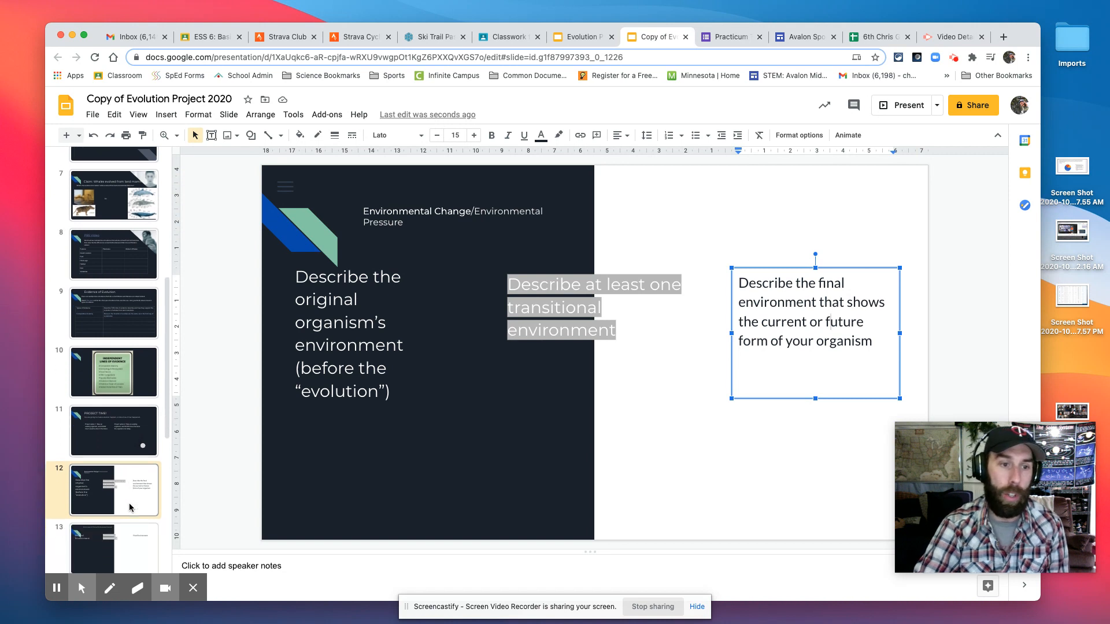
{"action": "left_click", "coordinate": [113, 410]}
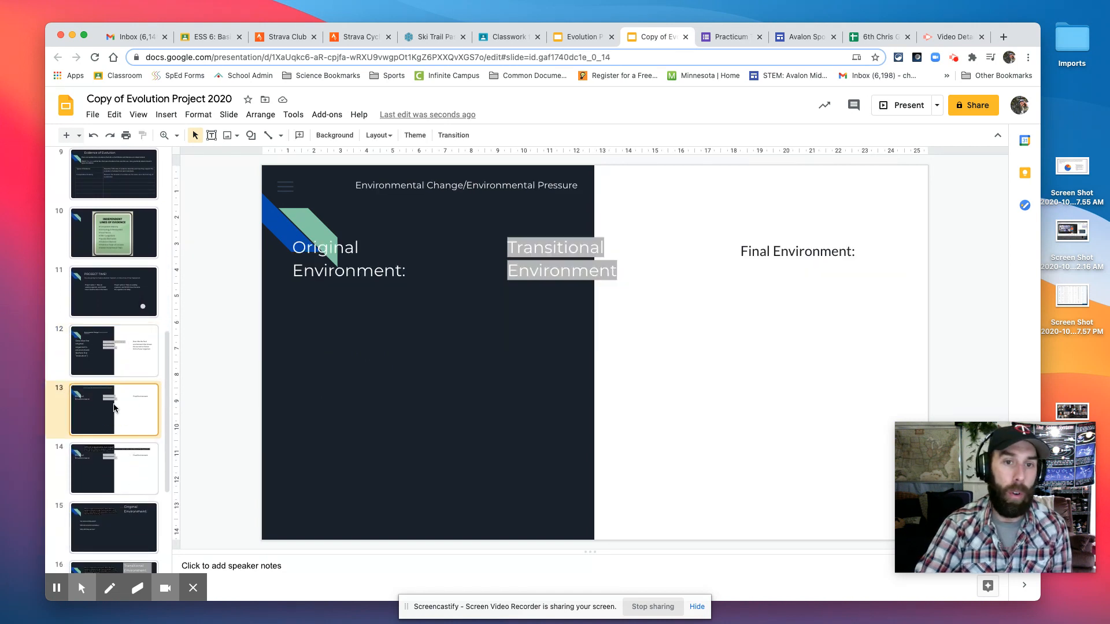
{"action": "left_click", "coordinate": [346, 258]}
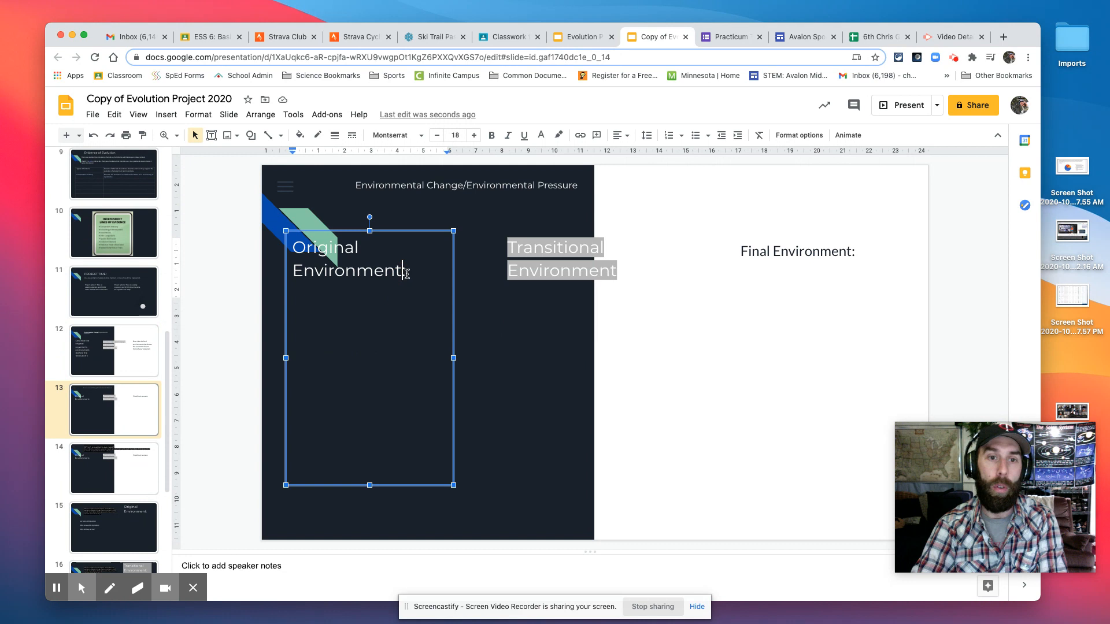
Step: Write that squirrels live in green trees under Original Environment
{"action": "type", "text": "Sq"}
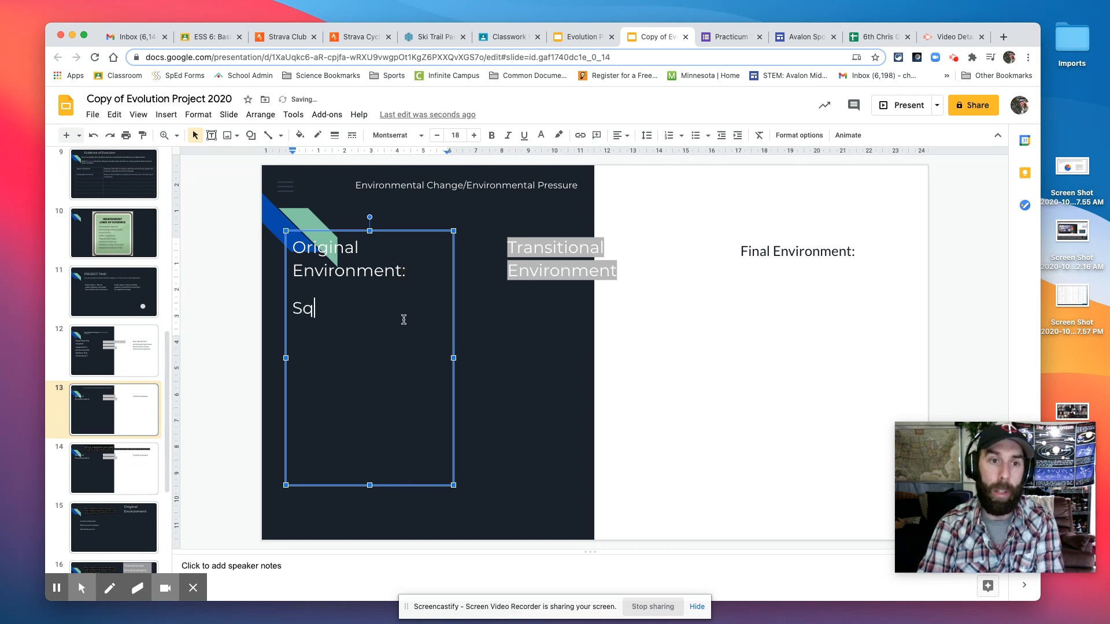
{"action": "type", "text": "uirrels live in green trees"}
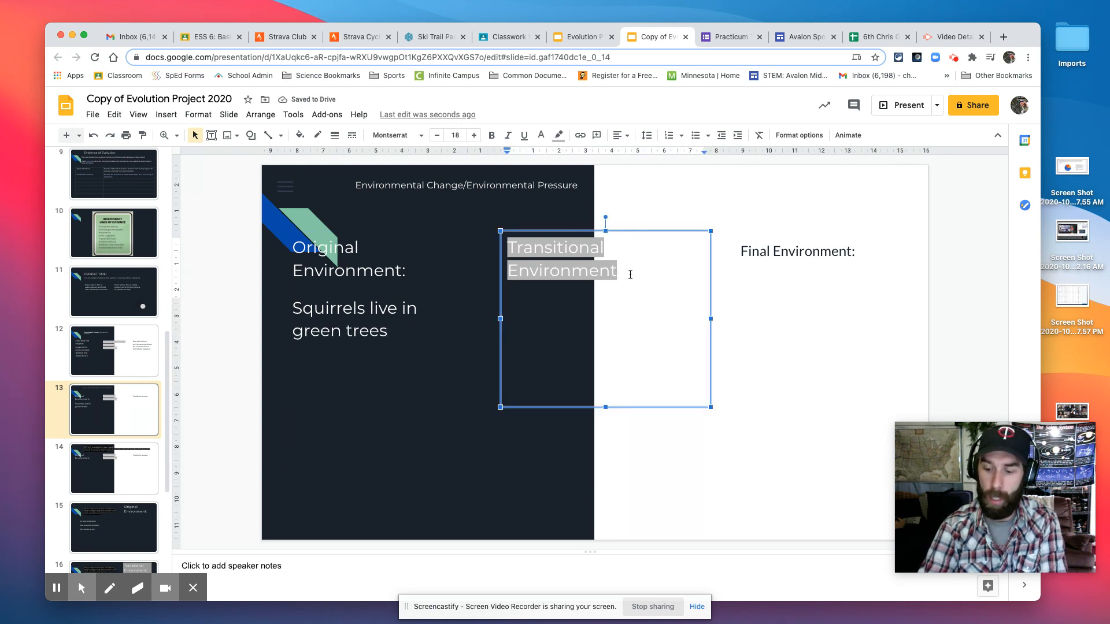
Step: Write that stressed trees have reddish leaves and squirrel predators are very vicious under Transitional Environment
{"action": "type", "text": "STressed trees"}
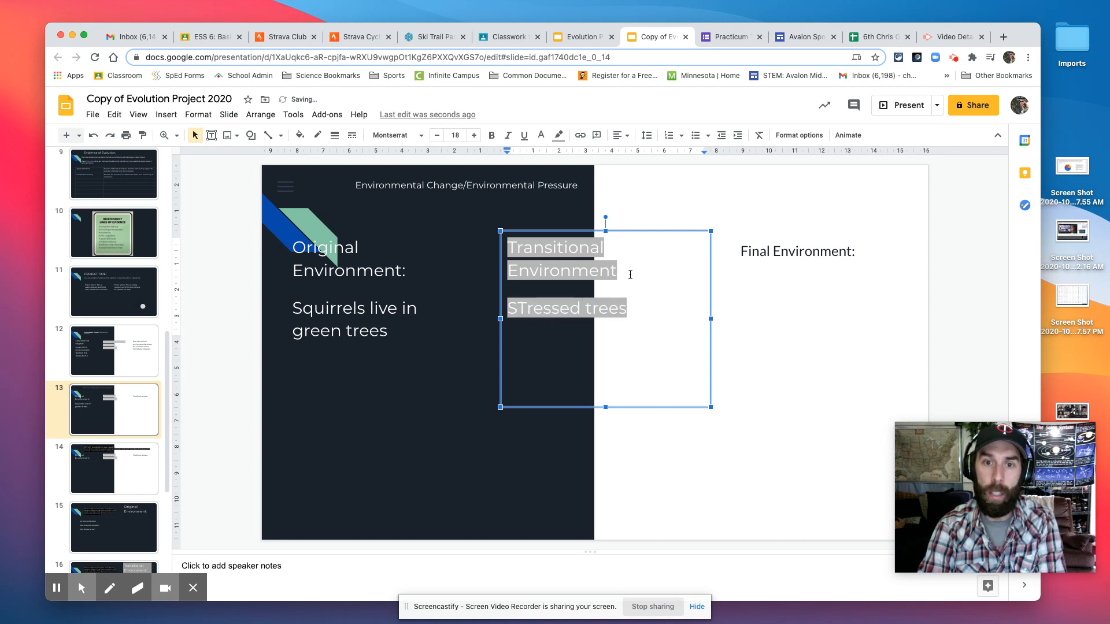
{"action": "type", "text": "tend to have"}
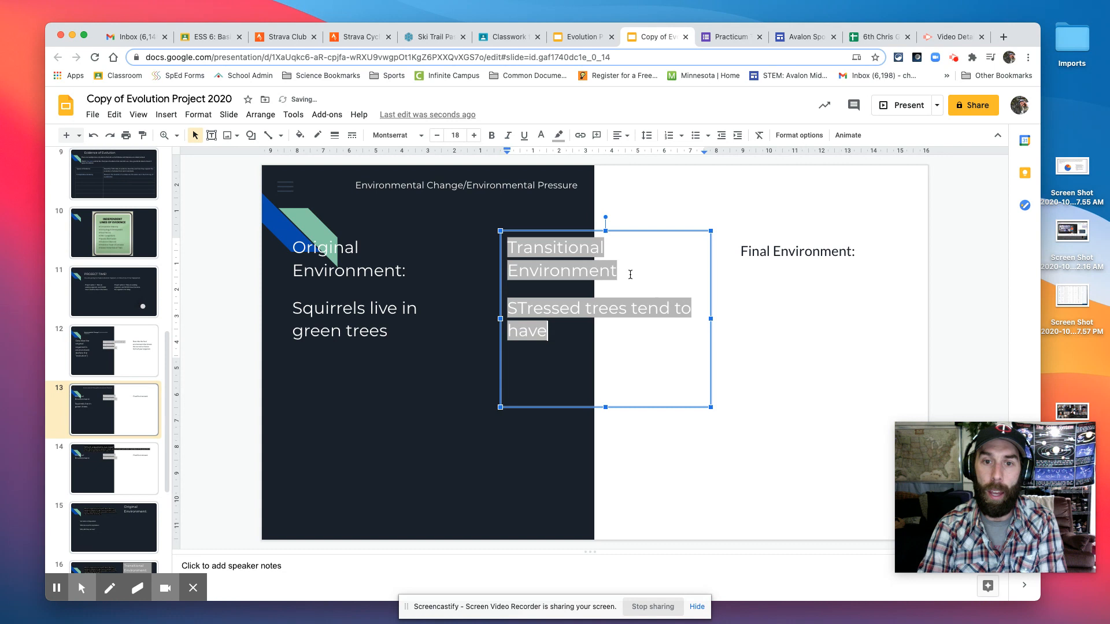
{"action": "type", "text": "redd"}
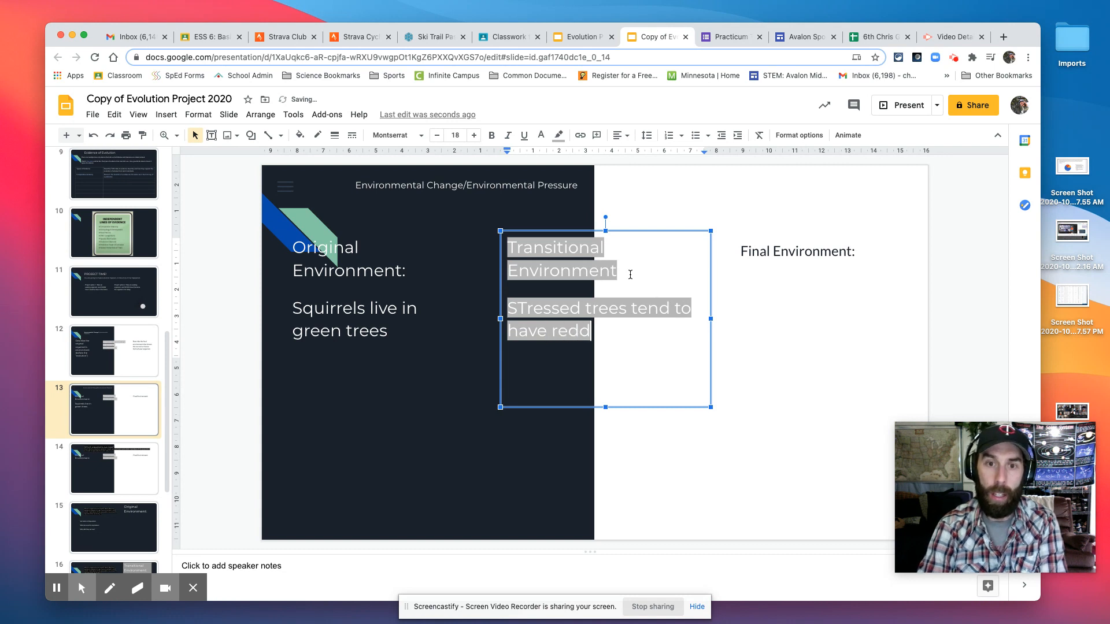
{"action": "type", "text": "sh leaves throughout the year. ALso,"}
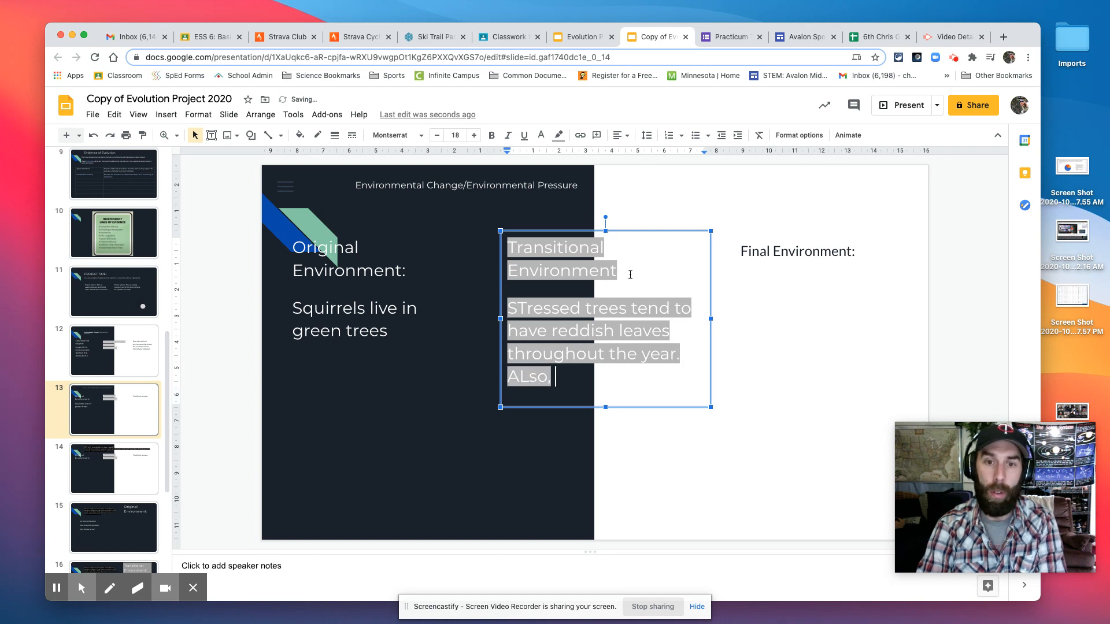
{"action": "type", "text": "squiirrel predators become v"}
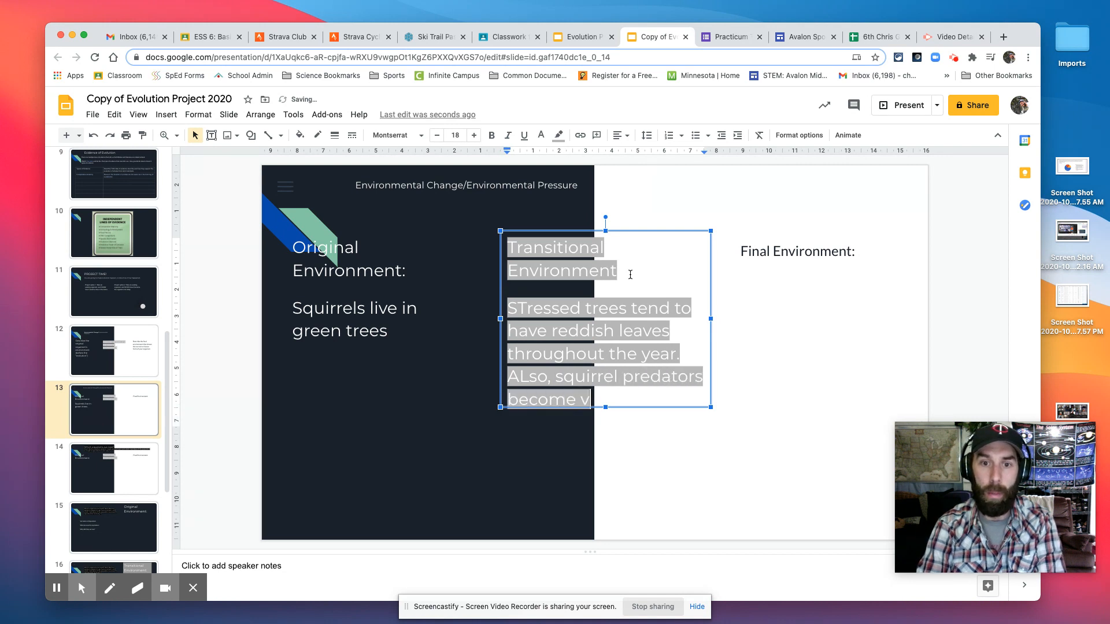
{"action": "type", "text": "ery vicous"}
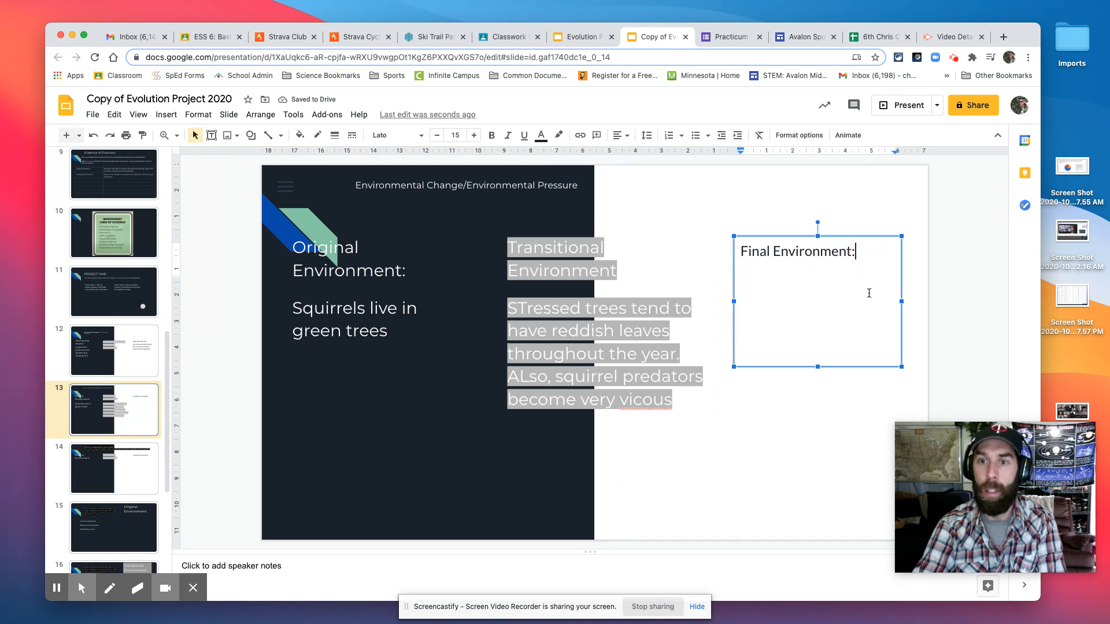
Step: Write that trees have reddish to pinkish leaves all year and squirrels constantly hide from super squirrel predators
{"action": "type", "text": "Trees have"}
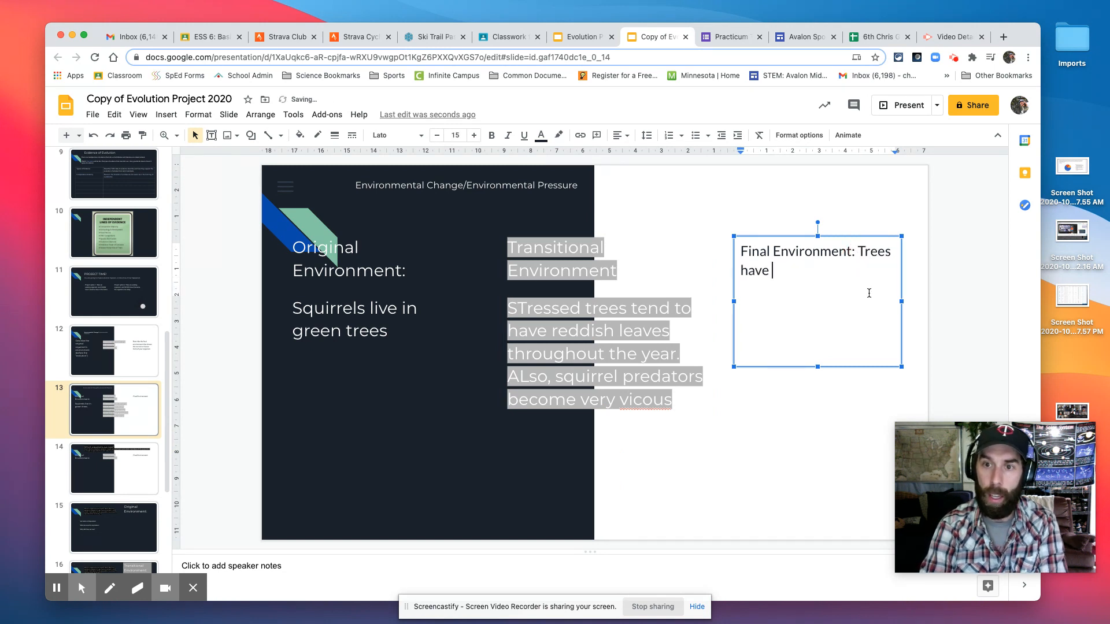
{"action": "type", "text": "reddish to pinking s"}
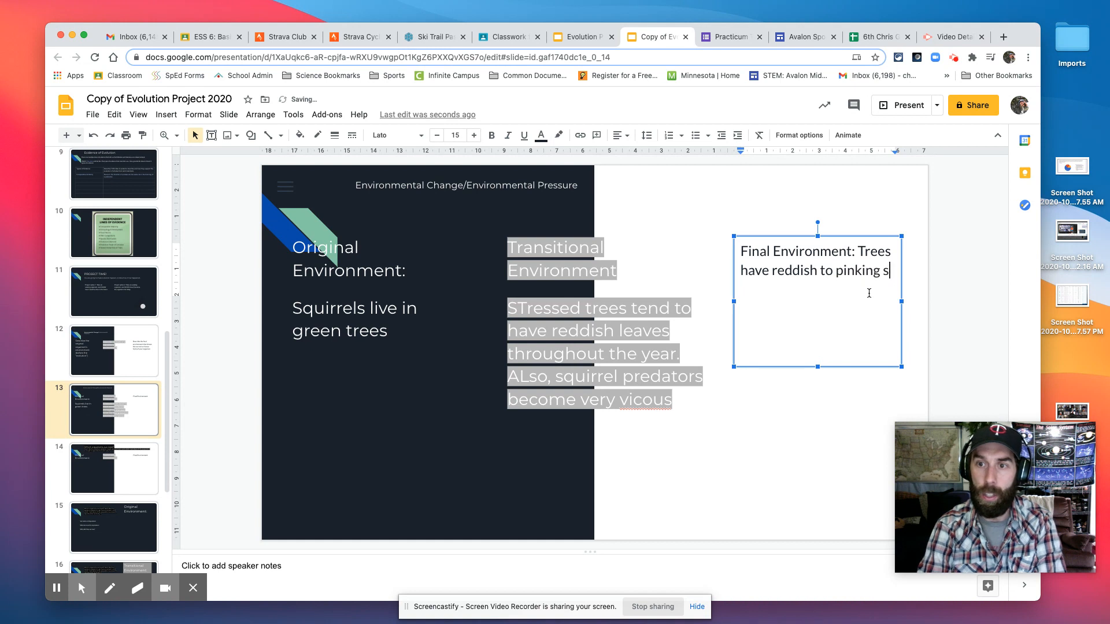
{"action": "type", "text": "pinkish leave"}
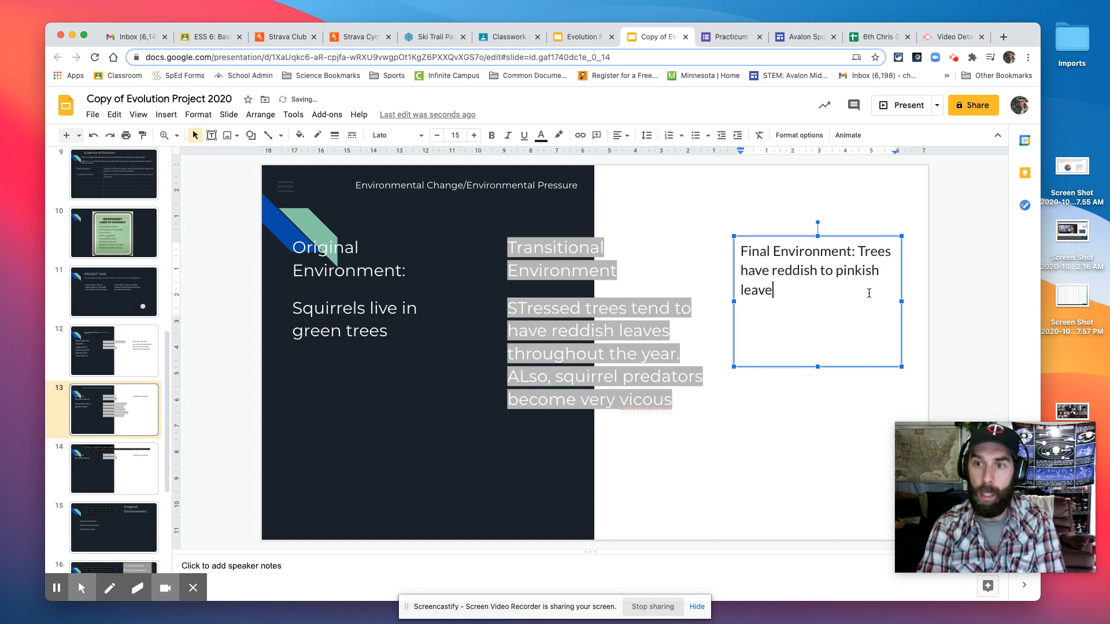
{"action": "type", "text": "s all year, s"}
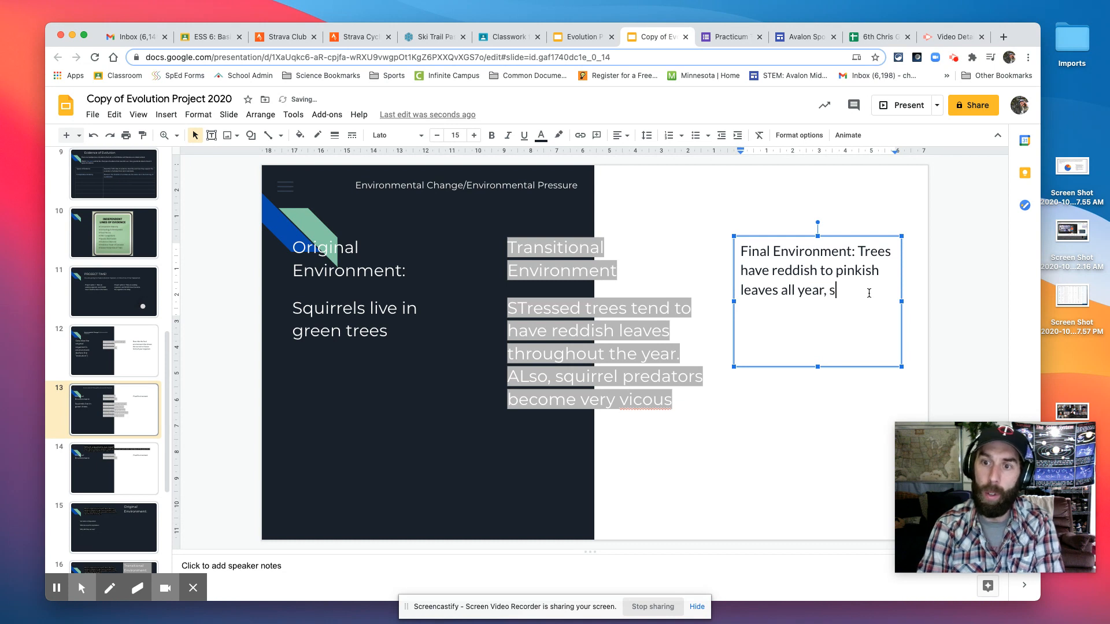
{"action": "type", "text": "quirrels"}
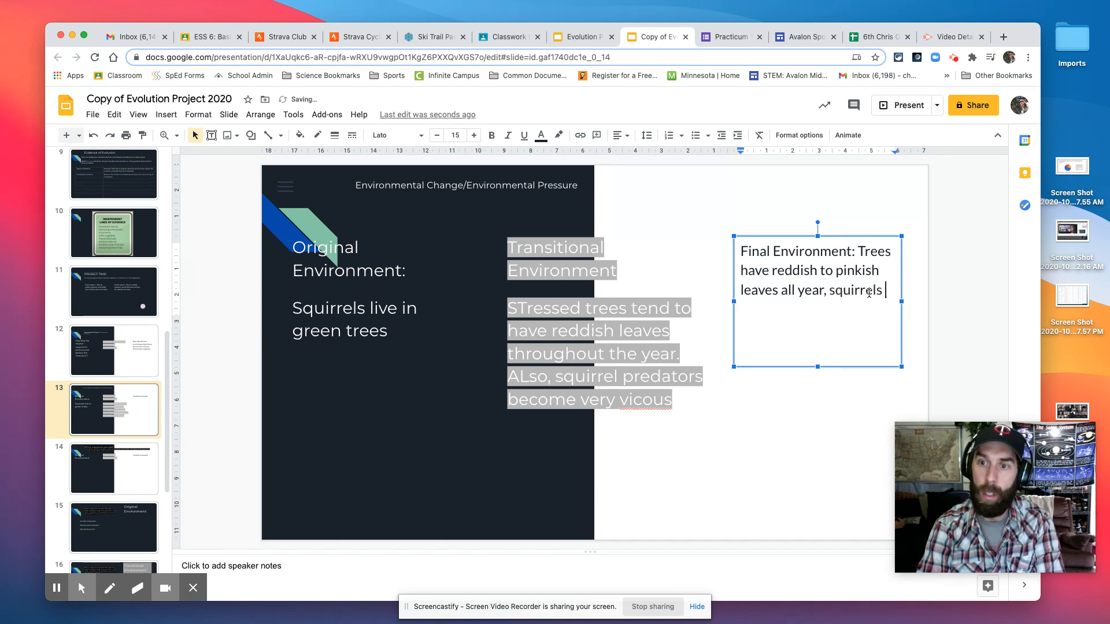
{"action": "type", "text": "are constantly hig"}
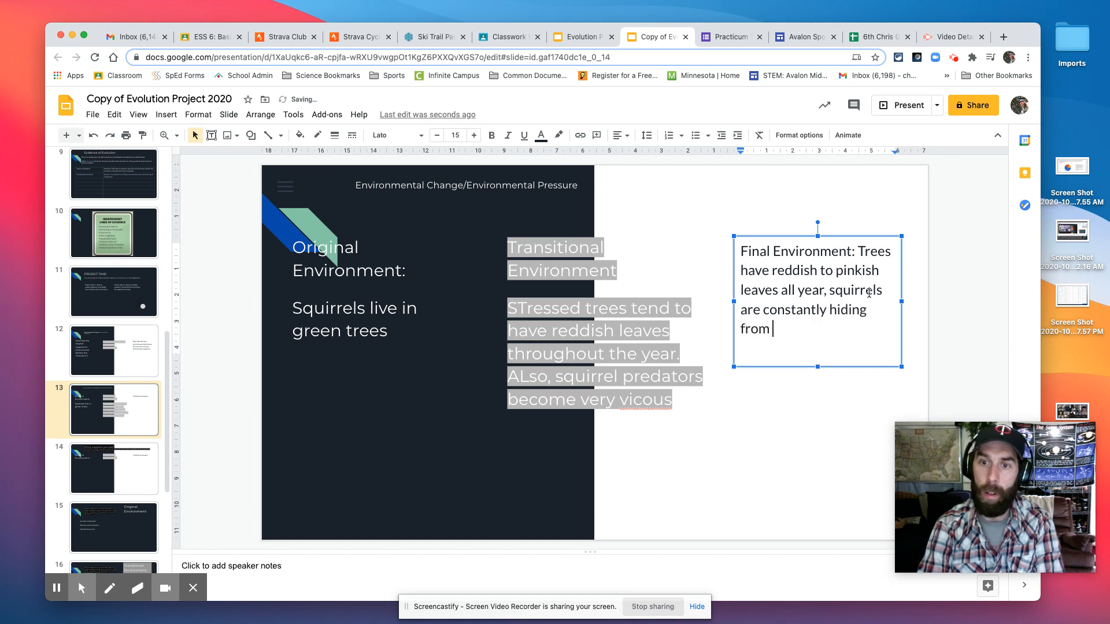
{"action": "type", "text": "super sq"}
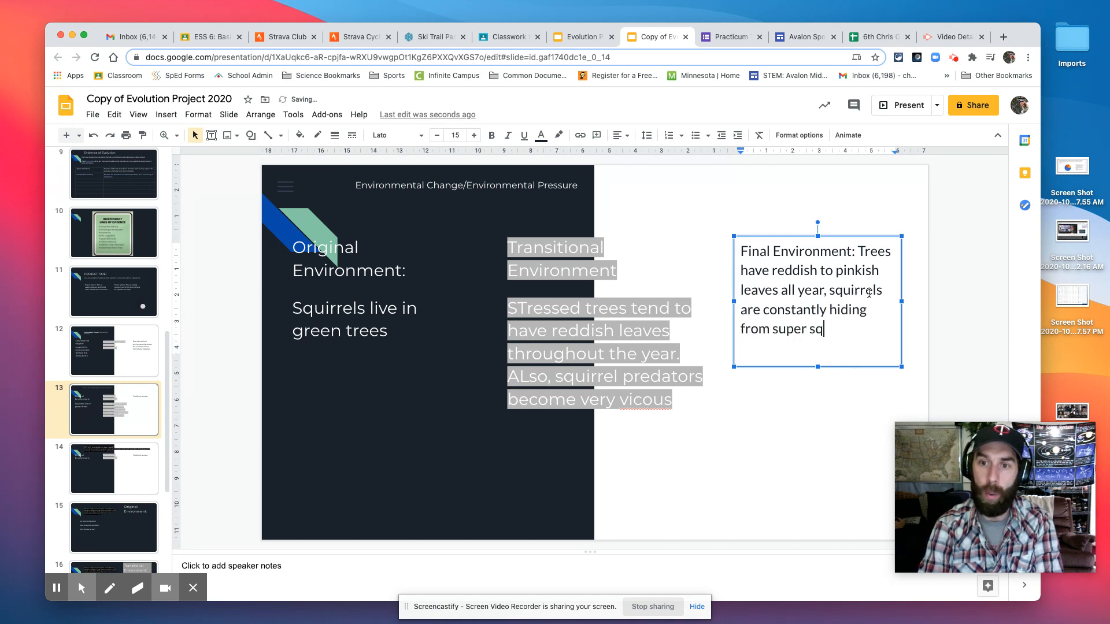
{"action": "type", "text": "uirrel predators"}
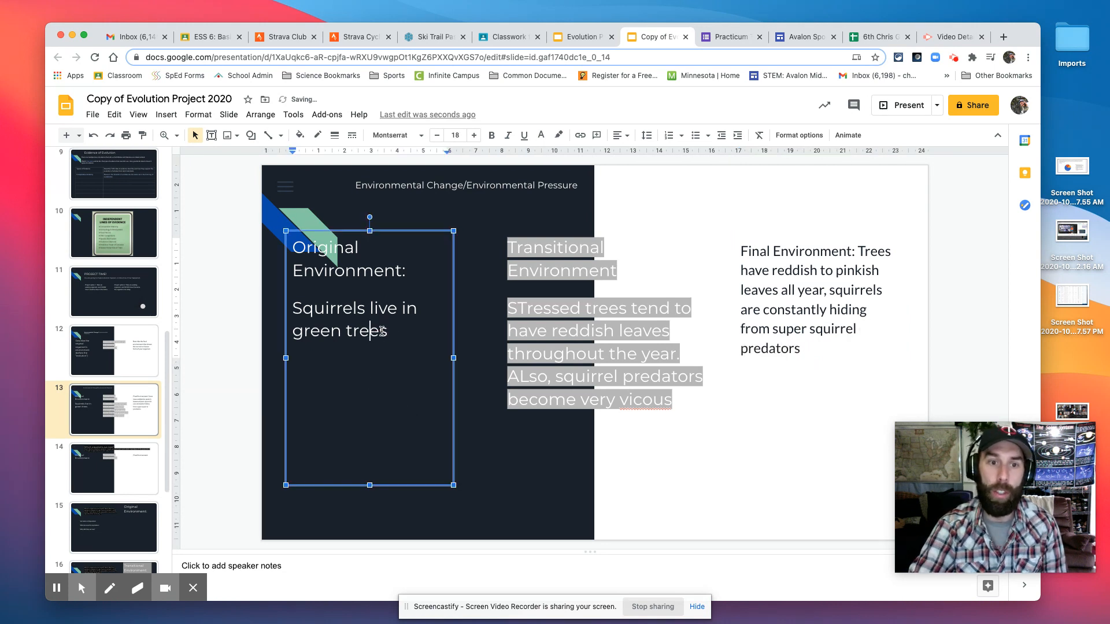
Step: Finish the 'few predators' note, then list grey, black and white squirrels for the original environment on the survival slide
{"action": "type", "text": ", few"}
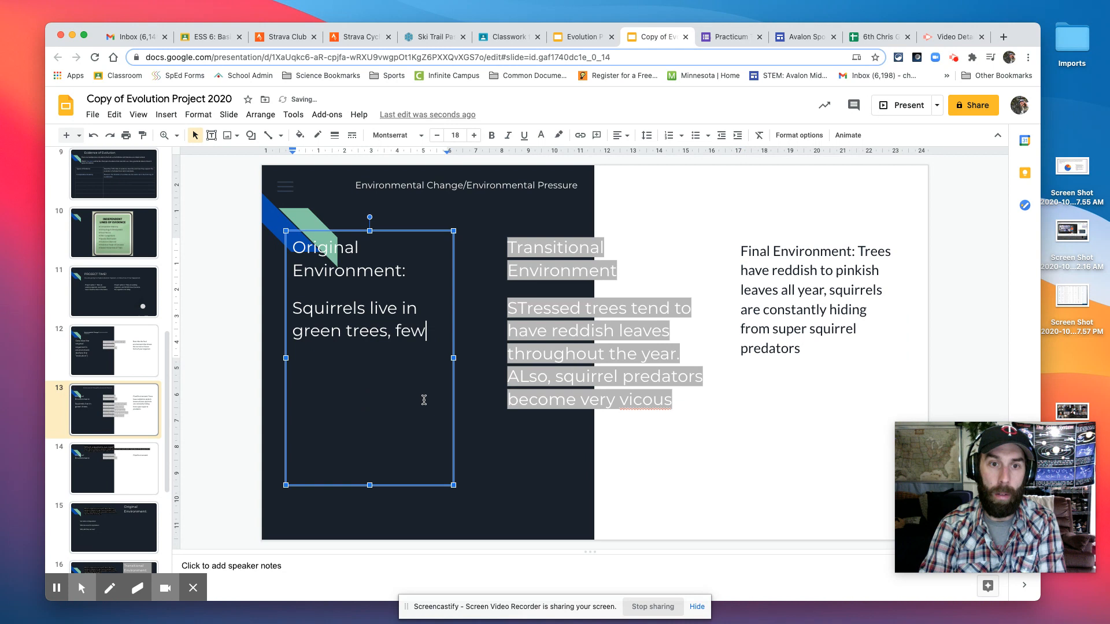
{"action": "type", "text": "predators"}
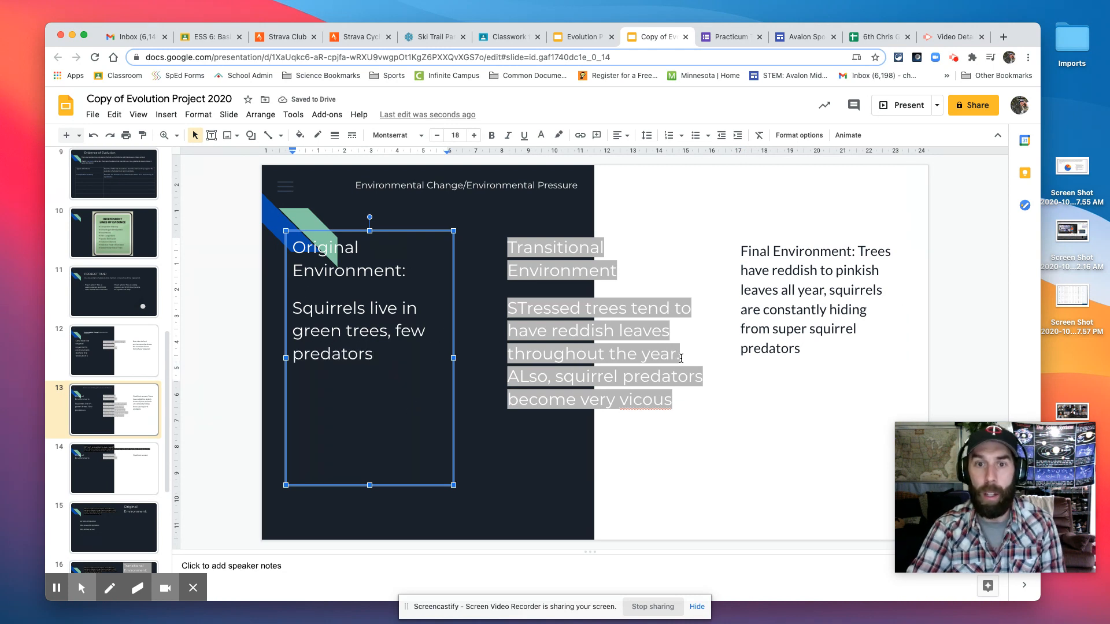
{"action": "left_click", "coordinate": [113, 468]}
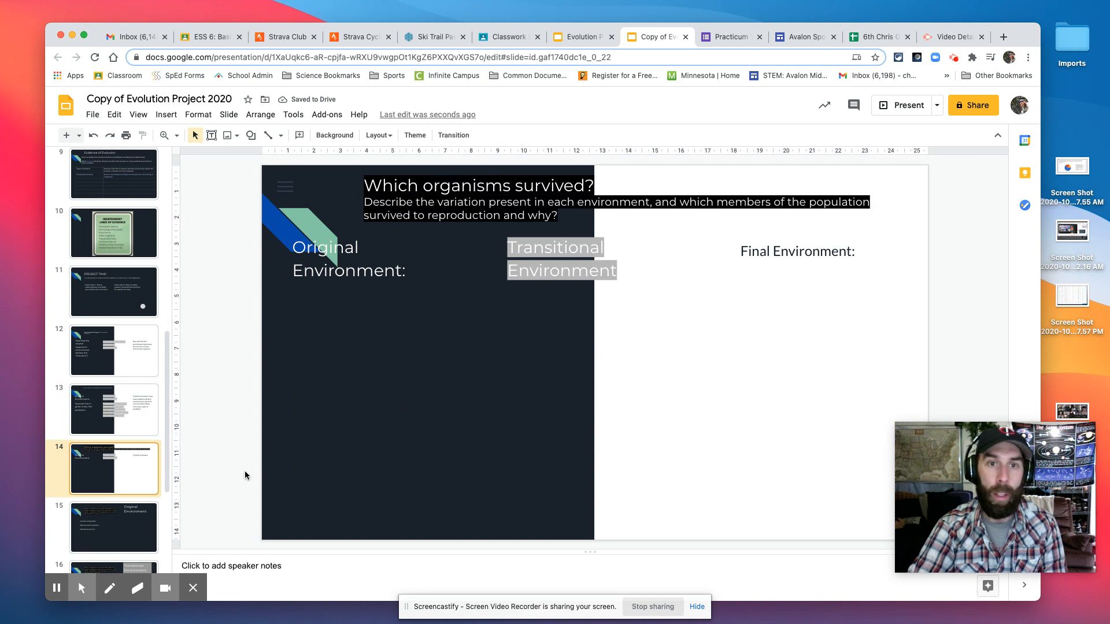
{"action": "mouse_move", "coordinate": [409, 266]}
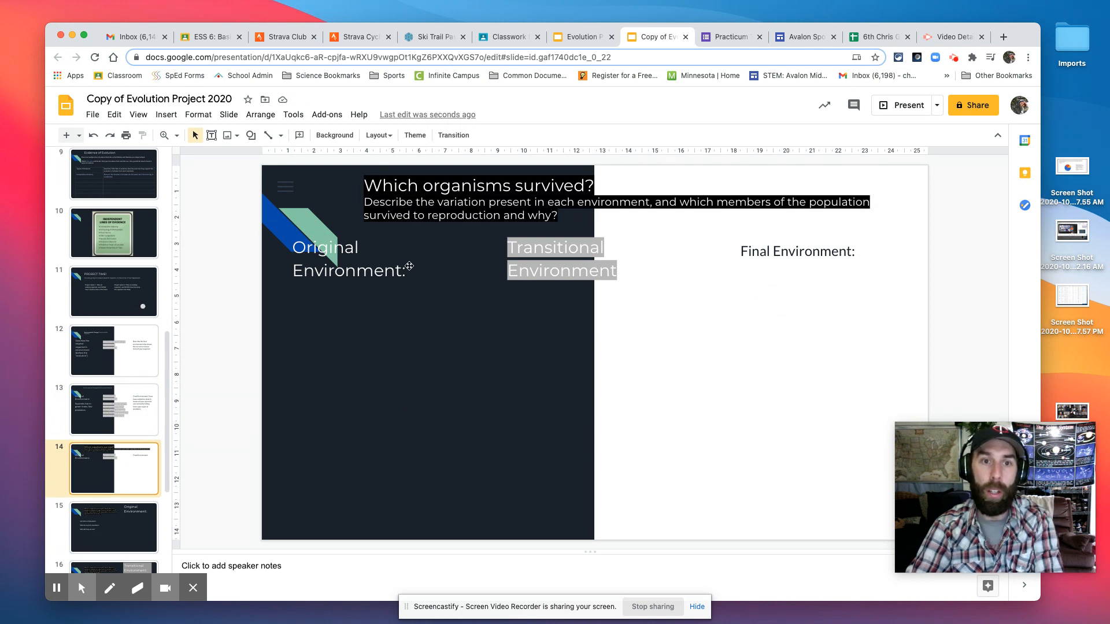
{"action": "left_click", "coordinate": [370, 270]}
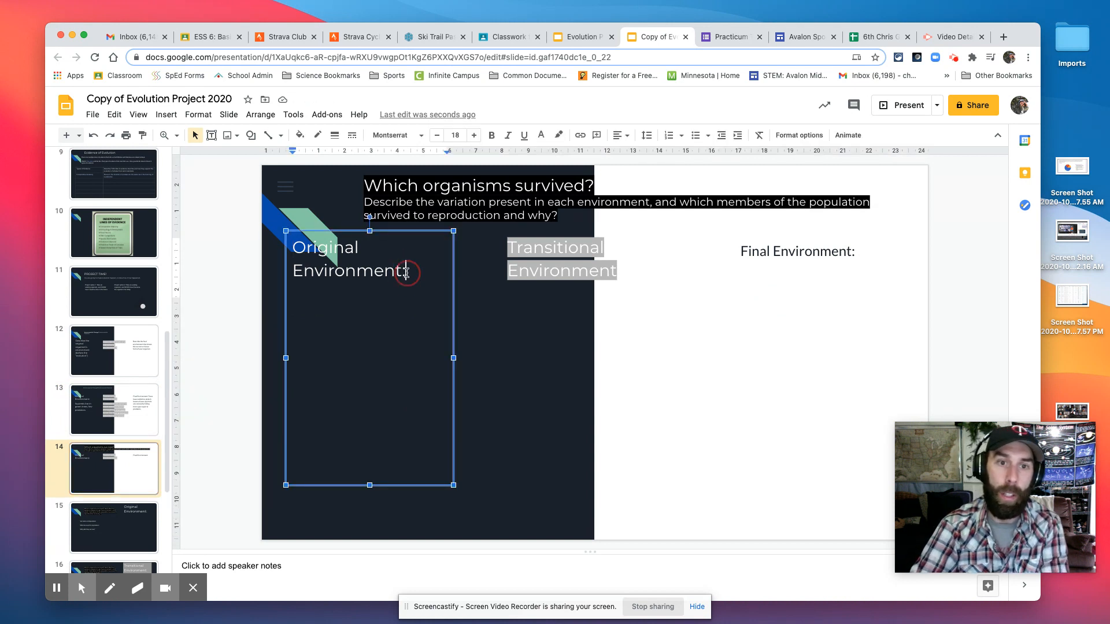
{"action": "type", "text": "Grey"}
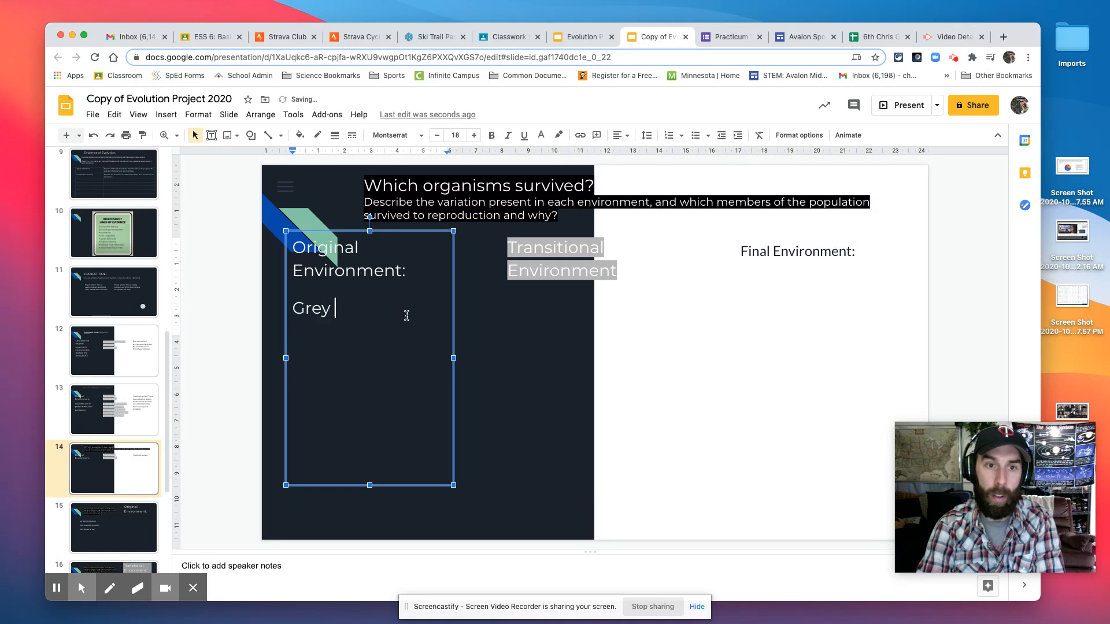
{"action": "type", "text": "squirrels"}
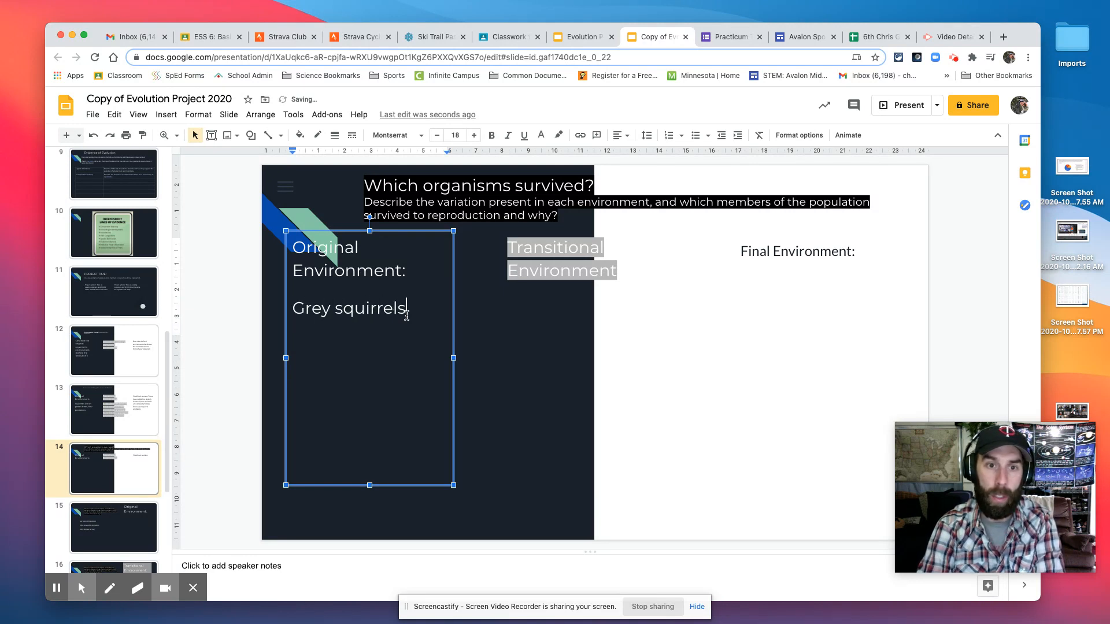
{"action": "type", "text": "black sqquirrels,"}
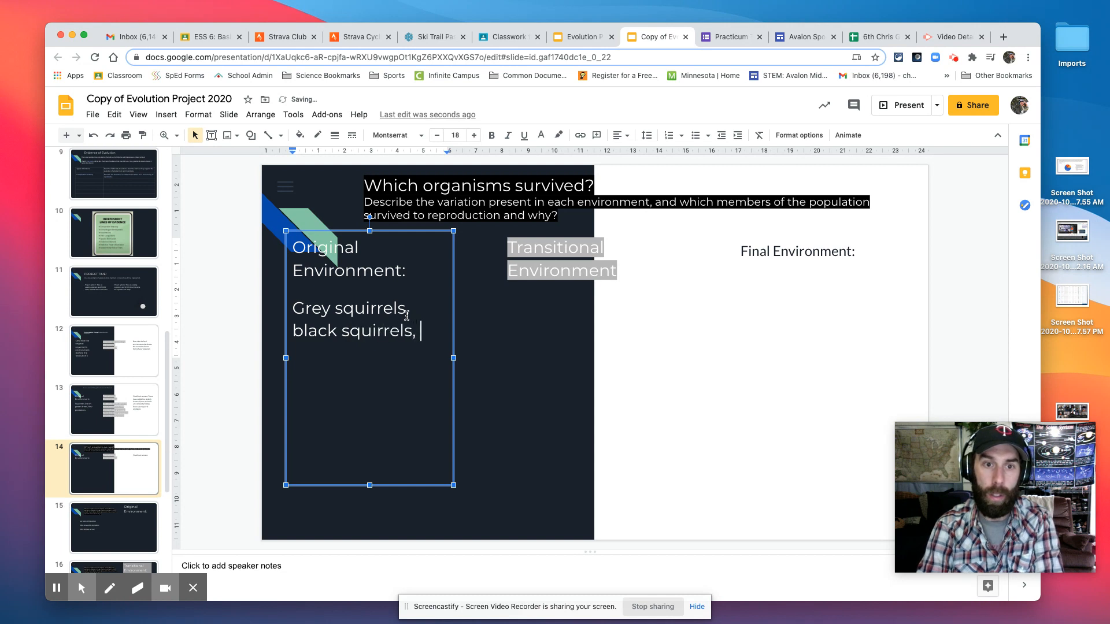
{"action": "type", "text": "and white s"}
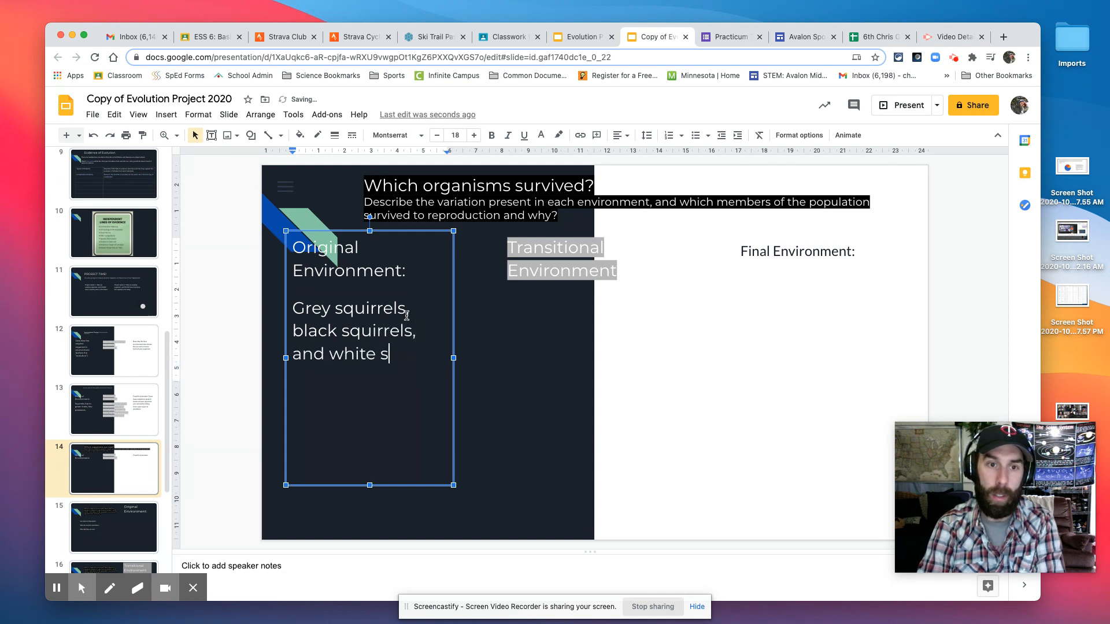
{"action": "type", "text": "quirrels"}
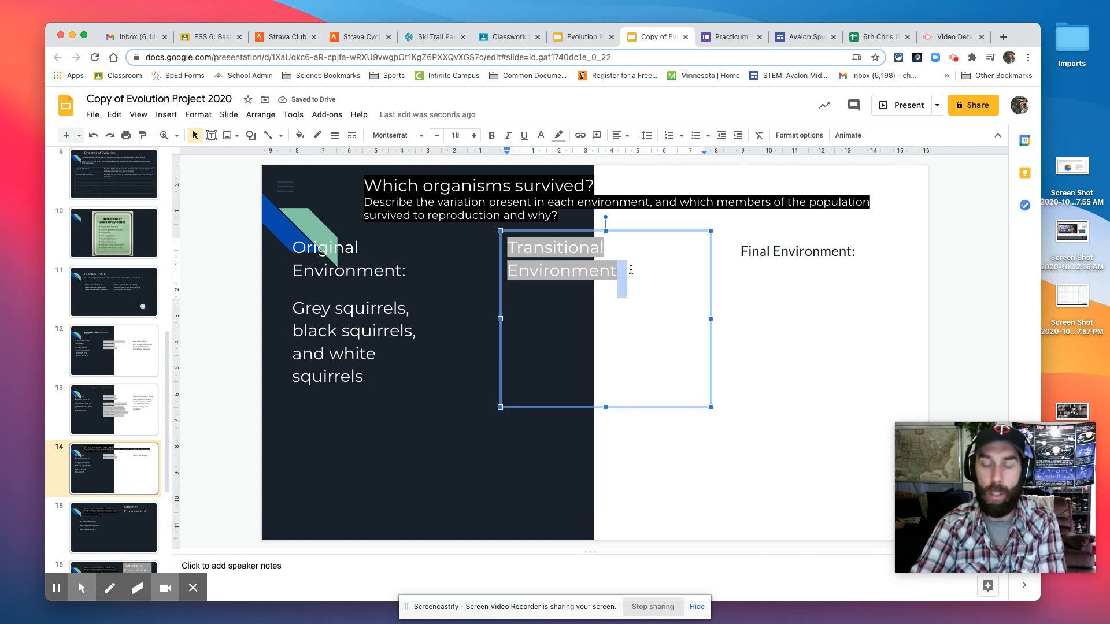
Step: Write that squirrels better able to hide survive in the transitional environment
{"action": "type", "text": "-Squirrels that are better able tos s"}
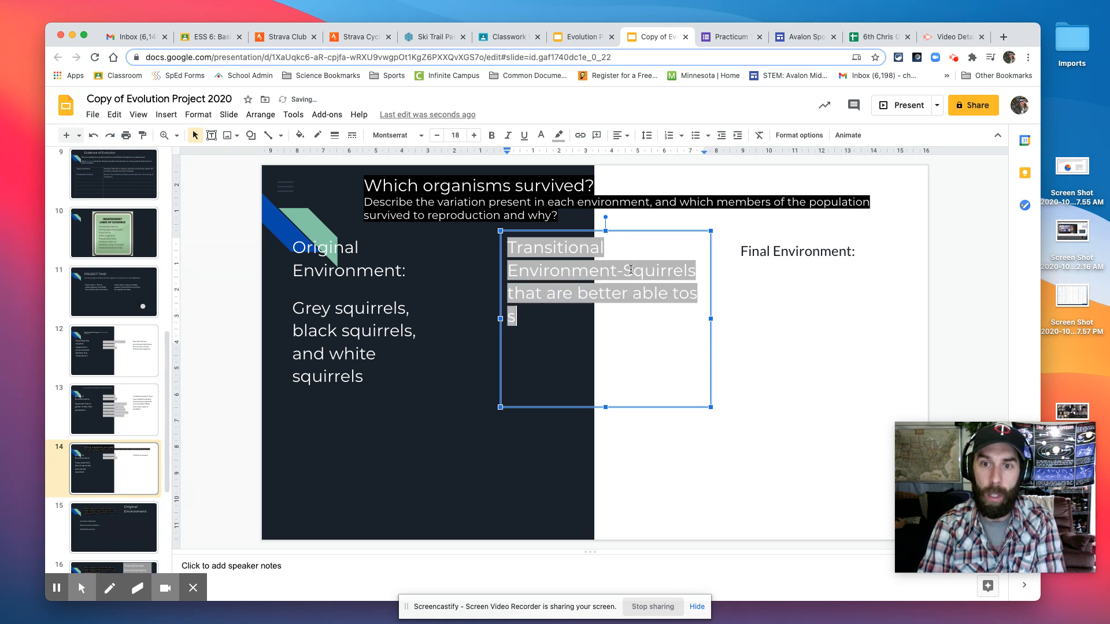
{"action": "type", "text": "urive"}
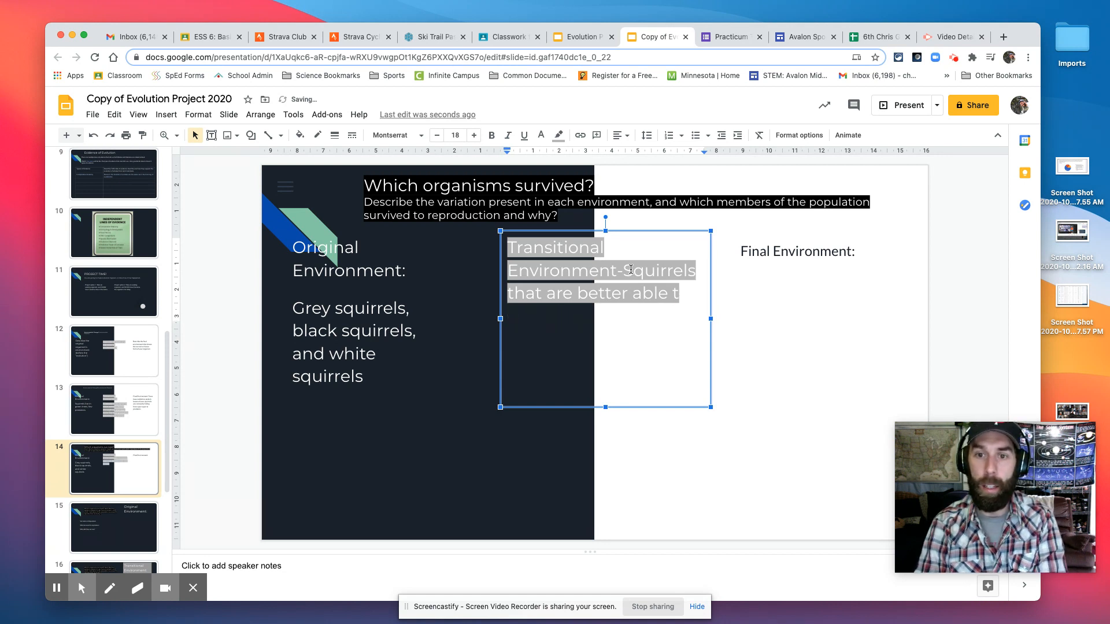
{"action": "type", "text": "hide"}
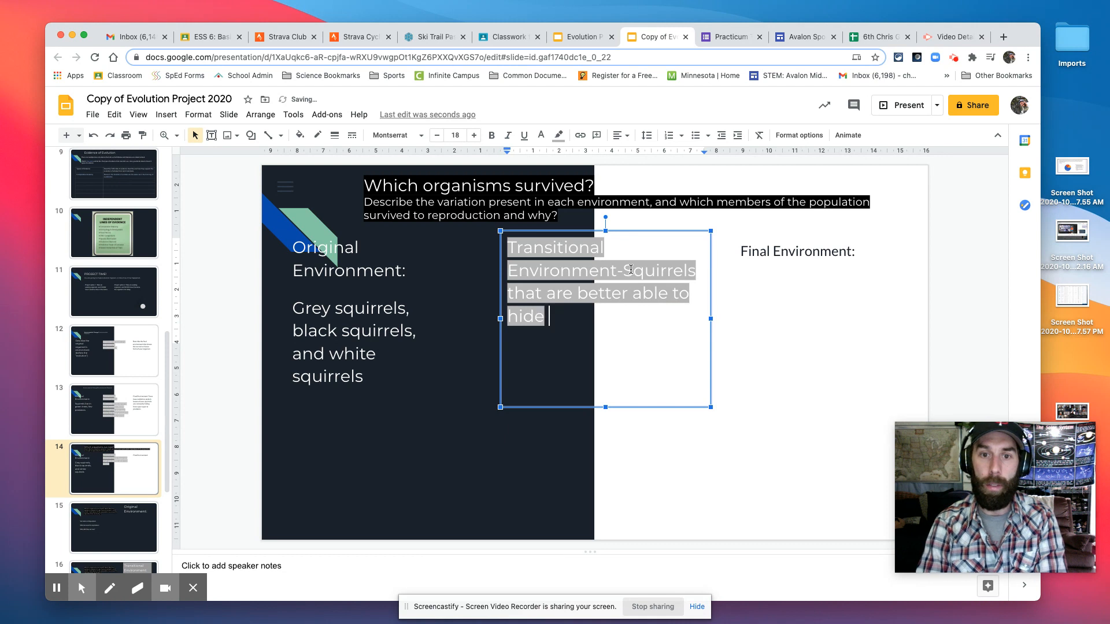
{"action": "type", "text": "survive: brownish squirrels"}
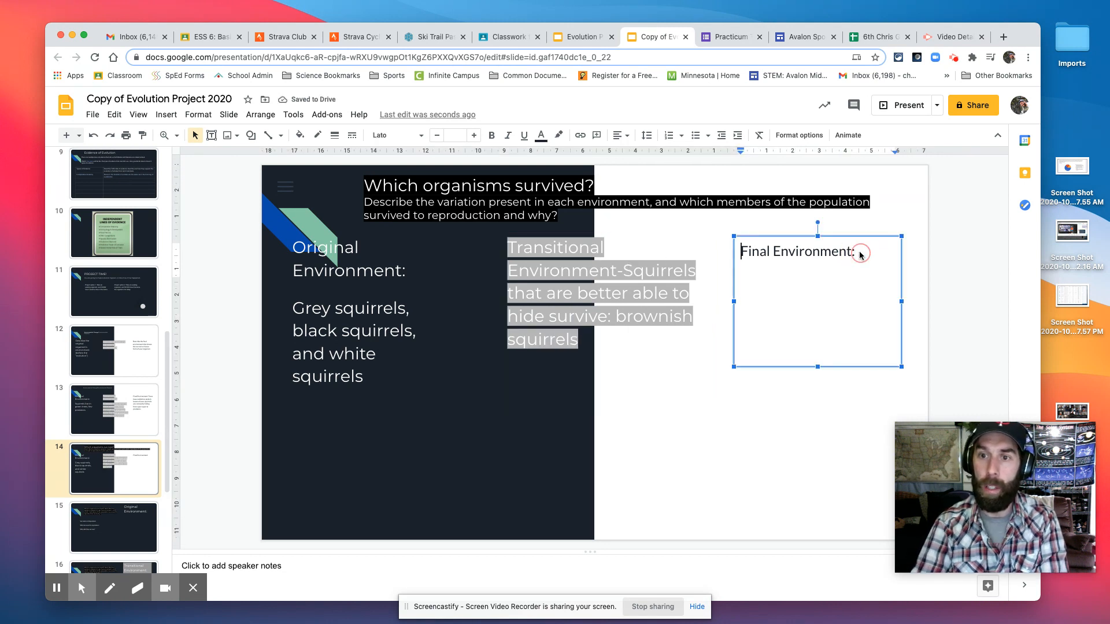
Step: Write that red and pink squirrels are best able to survive in the red trees
{"action": "type", "text": "Red"}
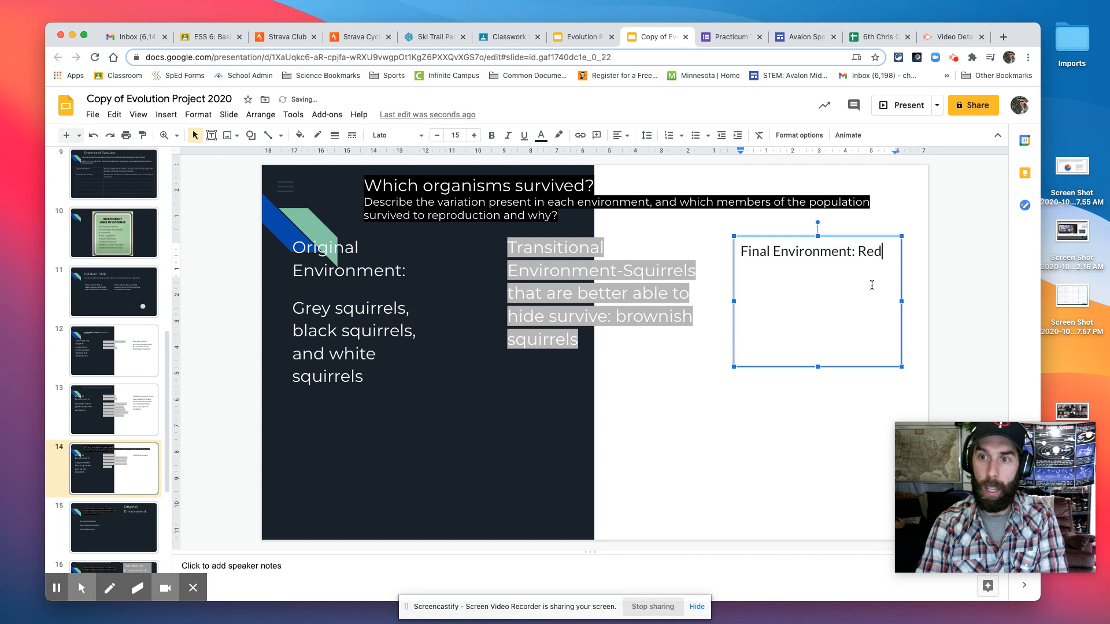
{"action": "type", "text": "and p"}
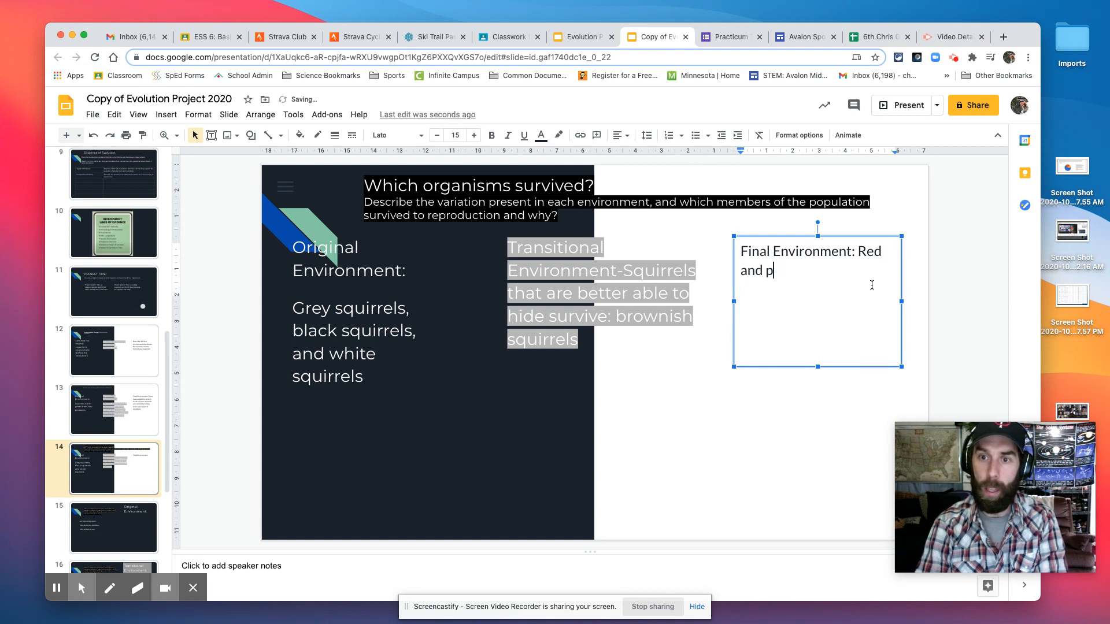
{"action": "type", "text": "ink squirrels are best"}
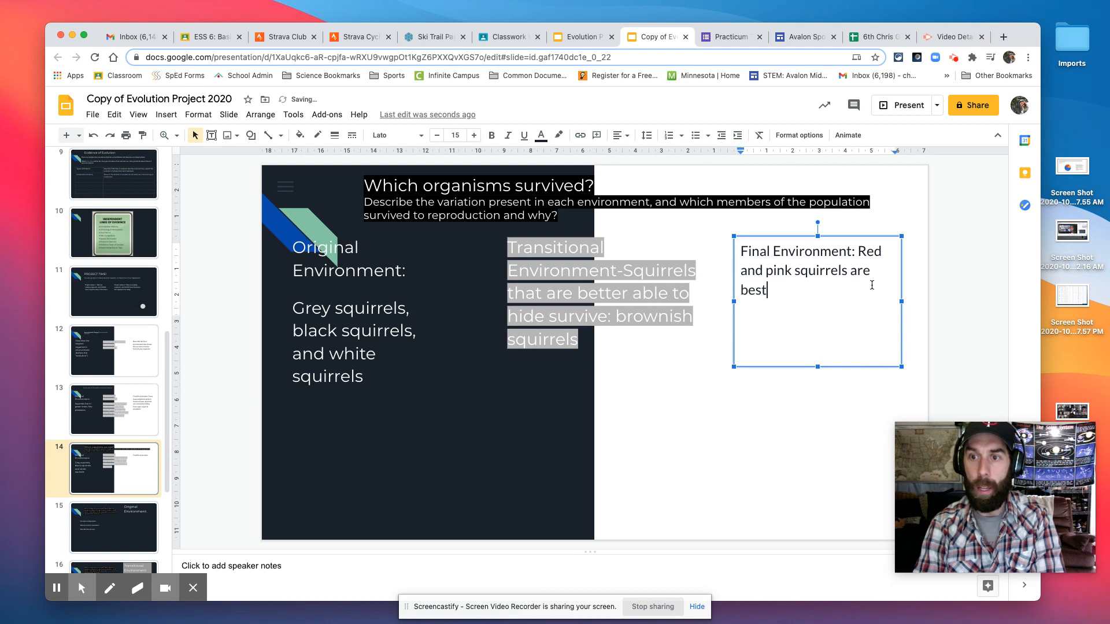
{"action": "type", "text": "able to survive in the red trees."}
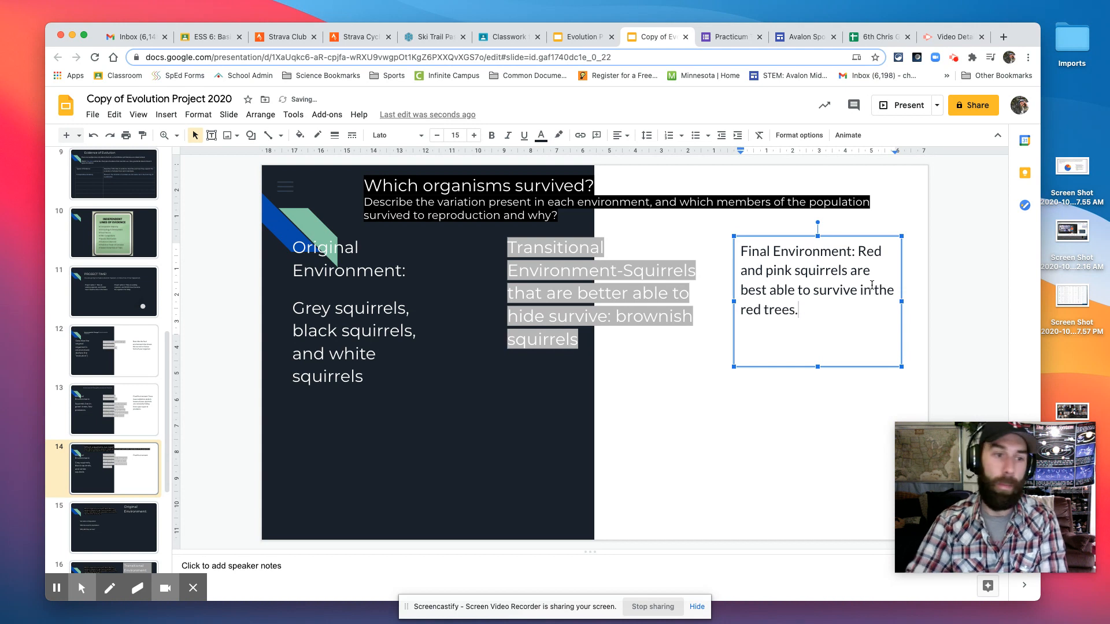
{"action": "scroll", "scroll_direction": "down", "scroll_amount": 3}
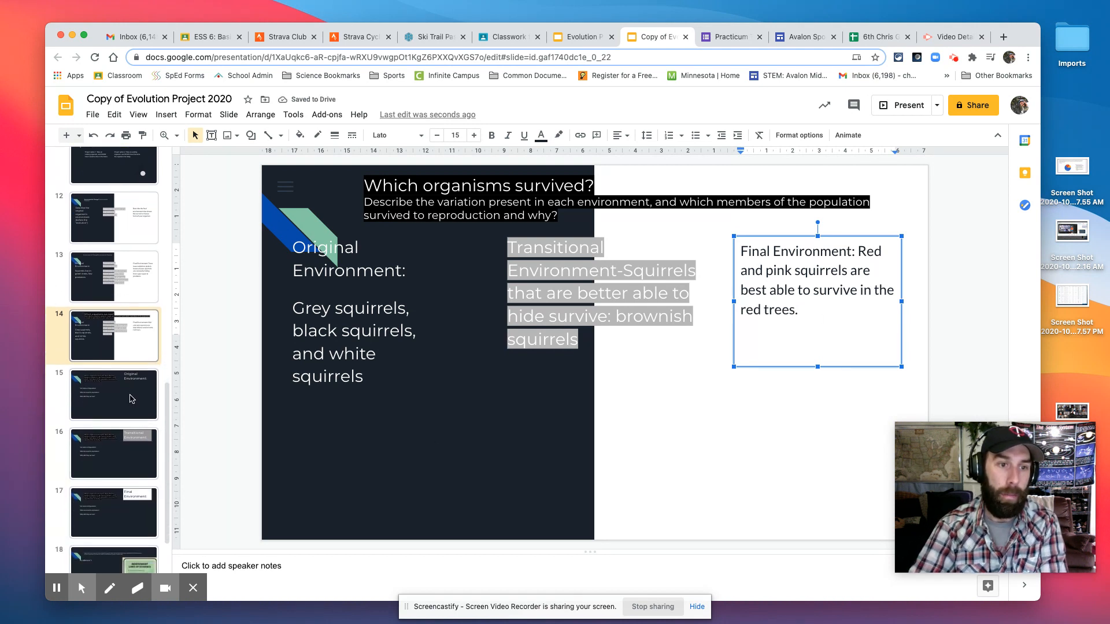
Step: Answer the variation prompt with grey squirrels, black squirrels and white squirrels
{"action": "left_click", "coordinate": [114, 394]}
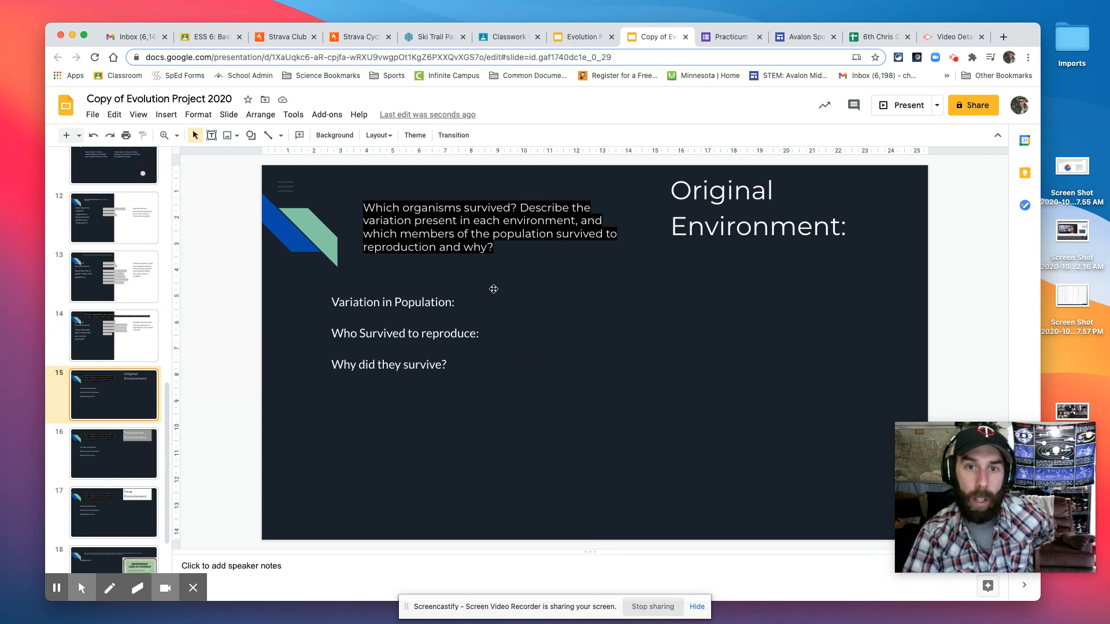
{"action": "mouse_move", "coordinate": [511, 257]}
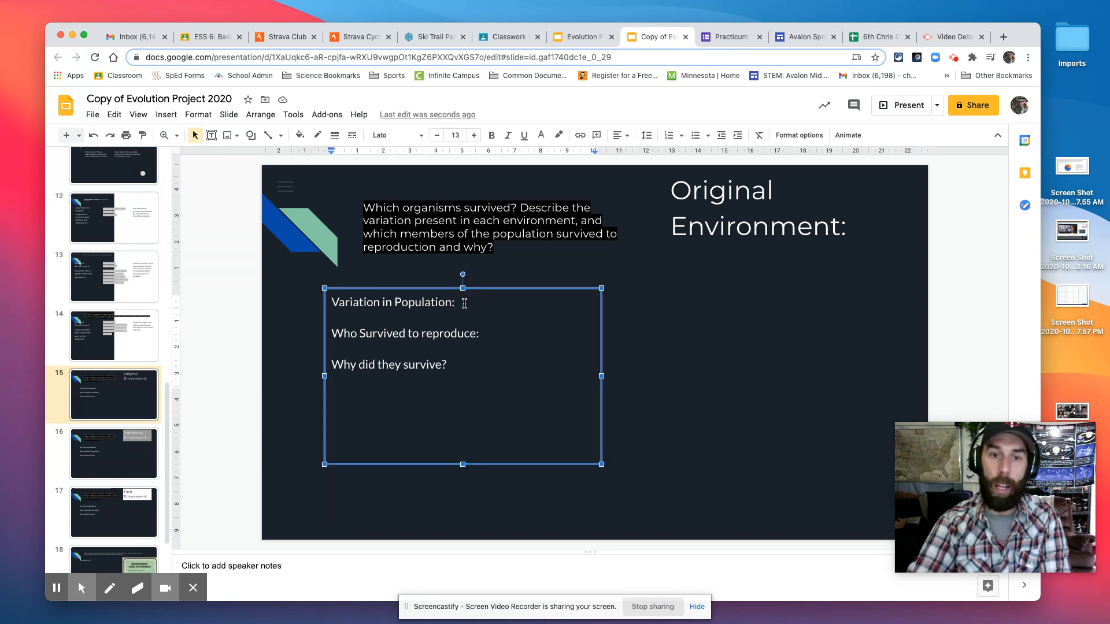
{"action": "type", "text": "Grey squi"}
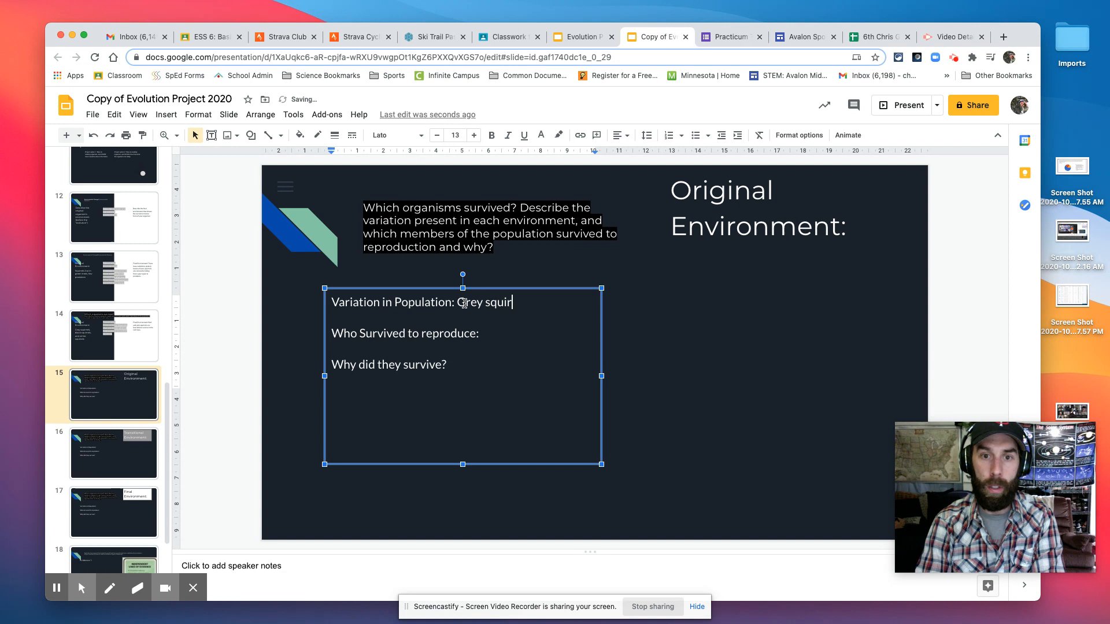
{"action": "type", "text": "rels, black squirrels, and re"}
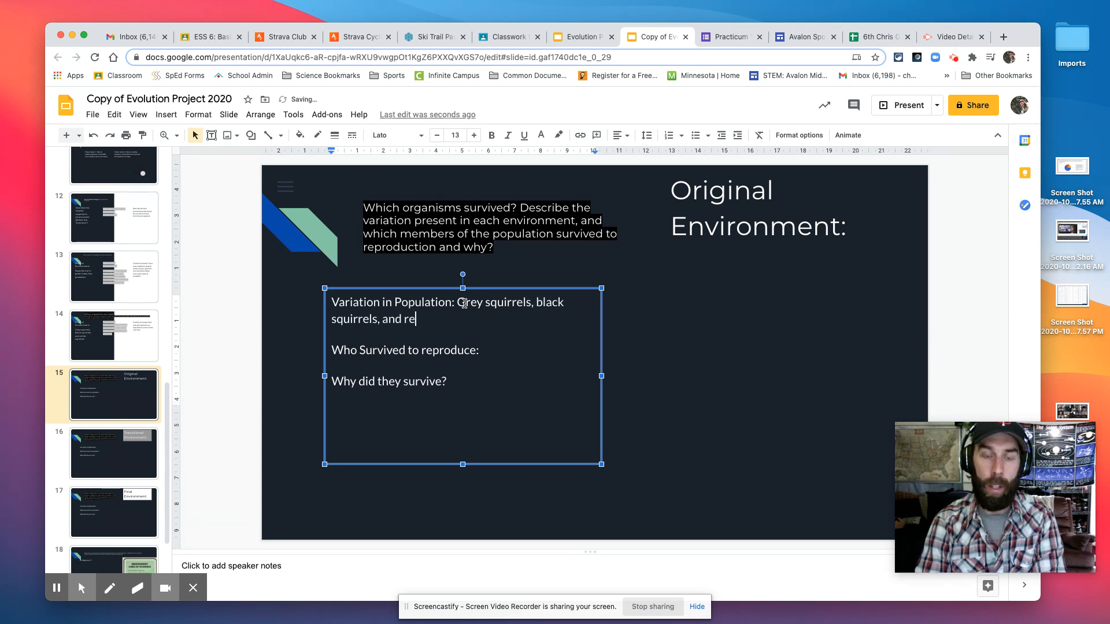
{"action": "type", "text": "white s"}
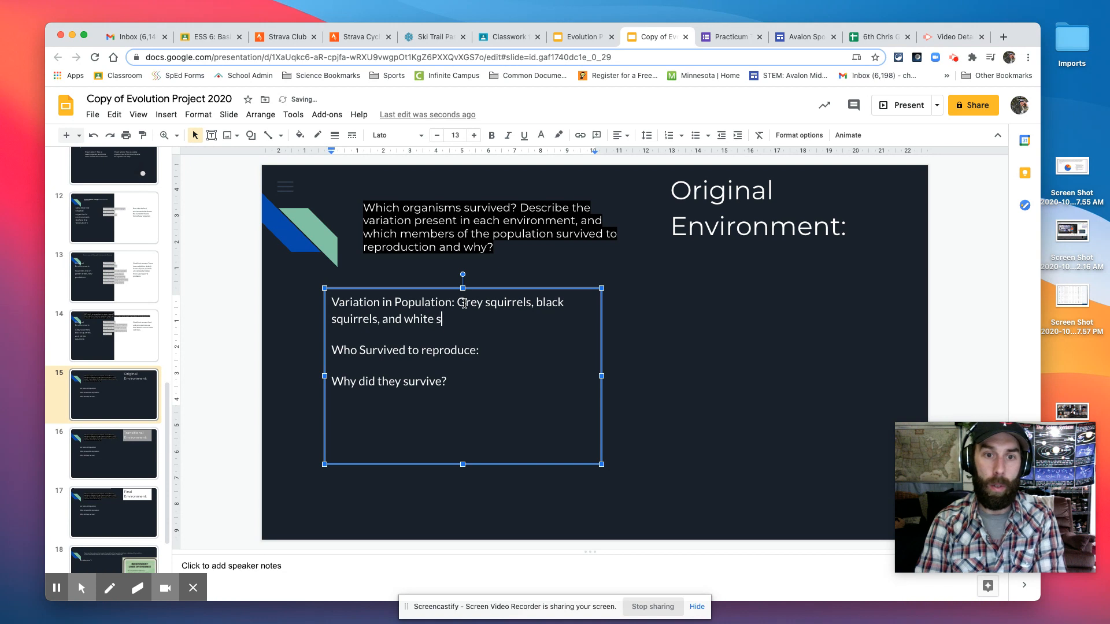
{"action": "type", "text": "quirrels"}
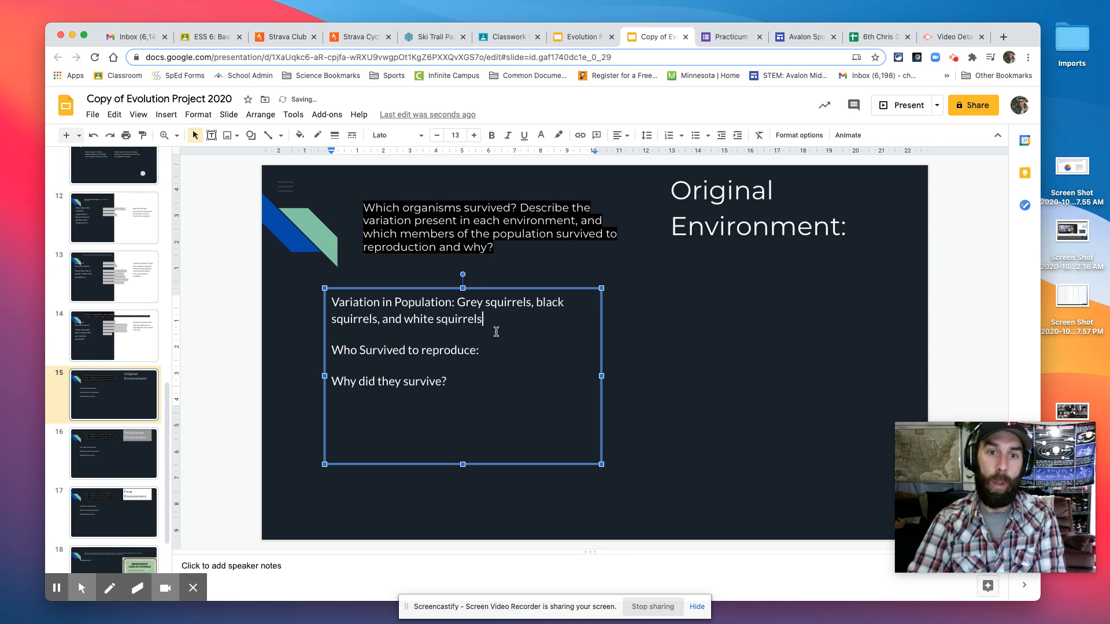
Step: Answer that all survived because it was not difficult to hide from predators
{"action": "type", "text": "All of them"}
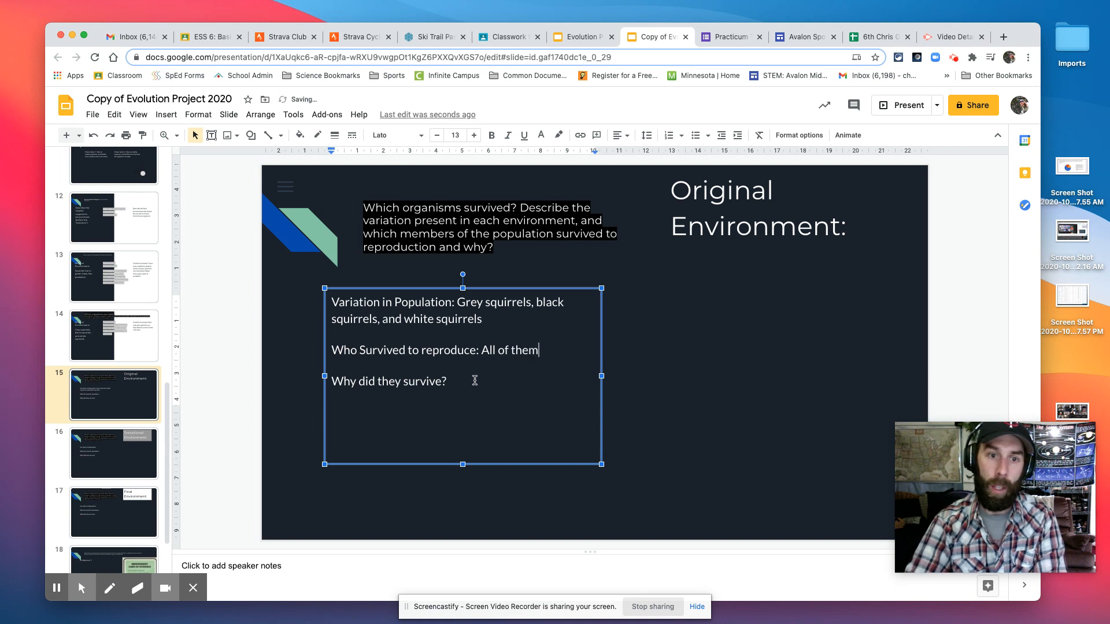
{"action": "type", "text": "Not"}
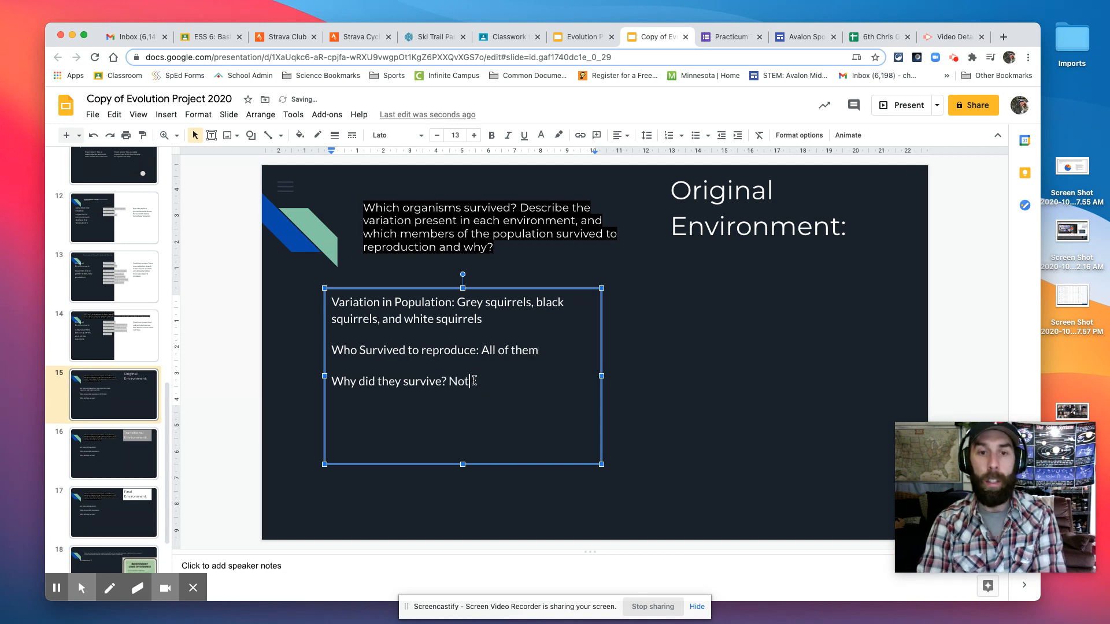
{"action": "type", "text": "difficult to hide"}
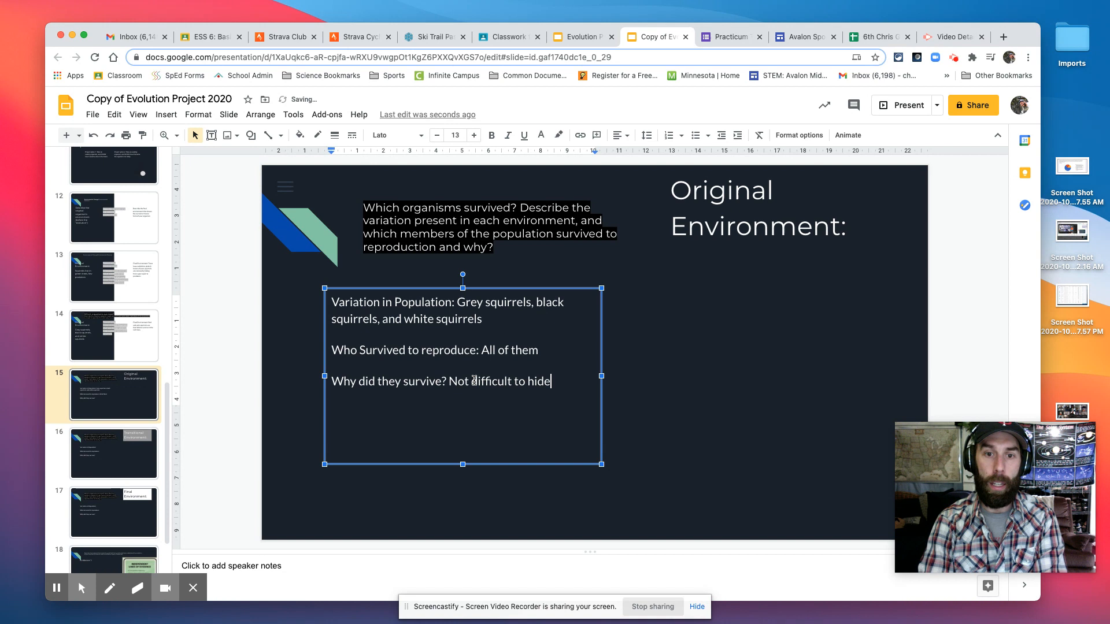
{"action": "type", "text": "from predators,"}
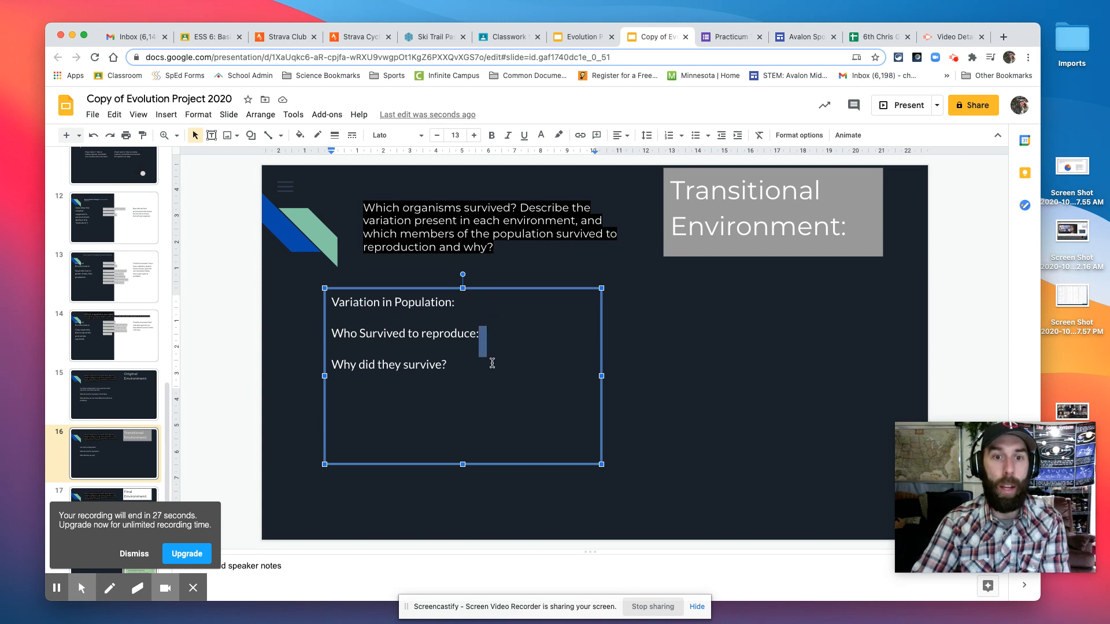
{"action": "mouse_move", "coordinate": [337, 403]}
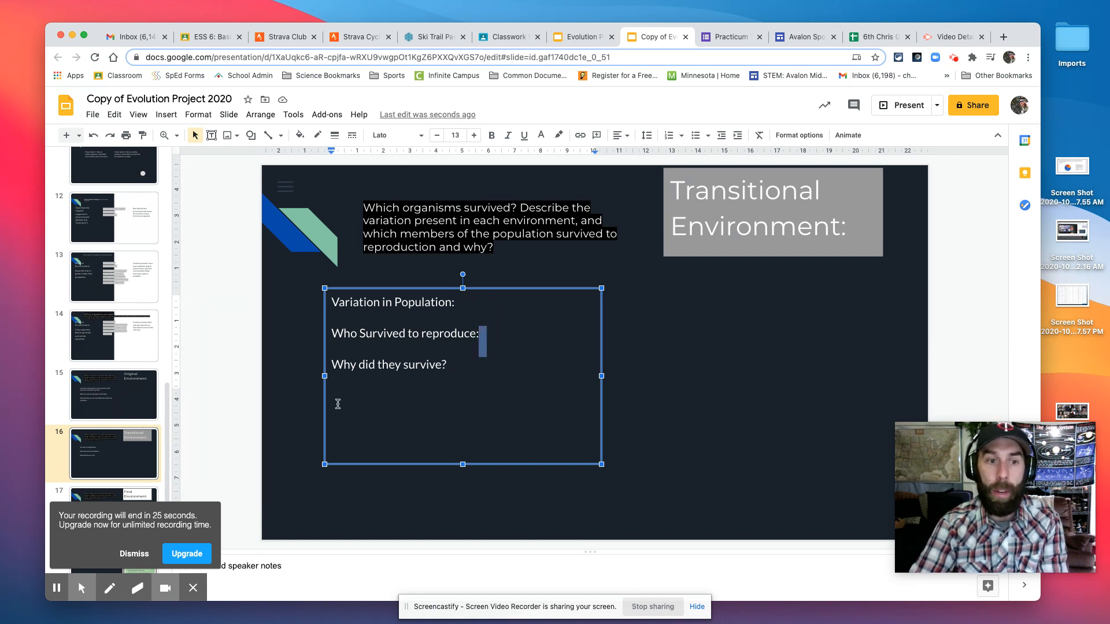
Step: Scroll the filmstrip to the Final Environment answer slide
{"action": "scroll", "scroll_direction": "down", "scroll_amount": 3}
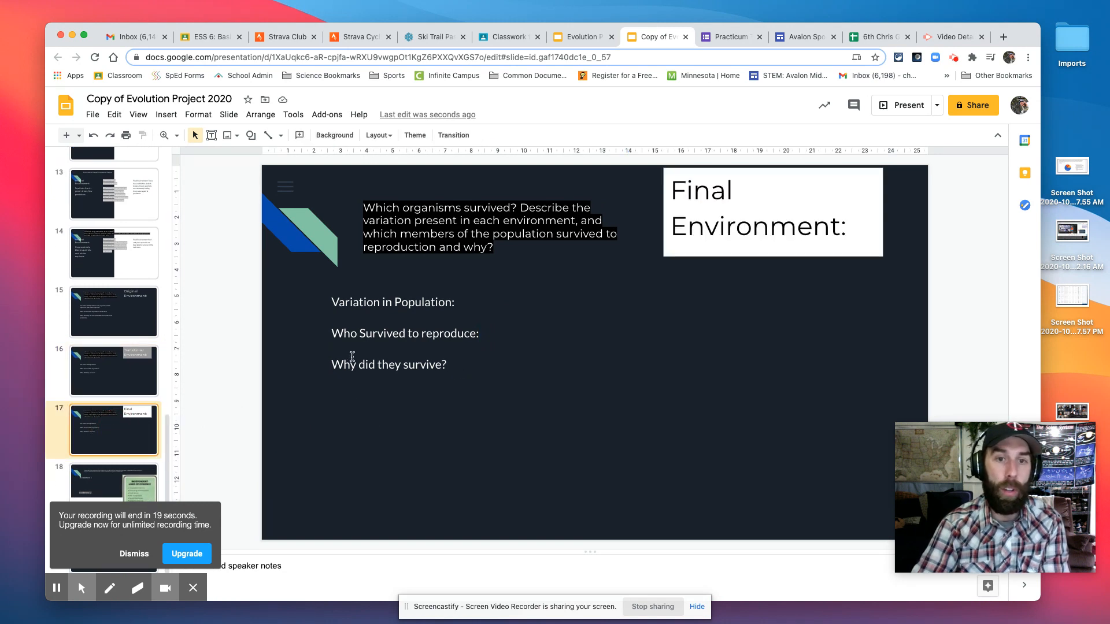
Step: Go to the evidence slide with Evidence 1 and Evidence 2 sections
{"action": "left_click", "coordinate": [113, 487]}
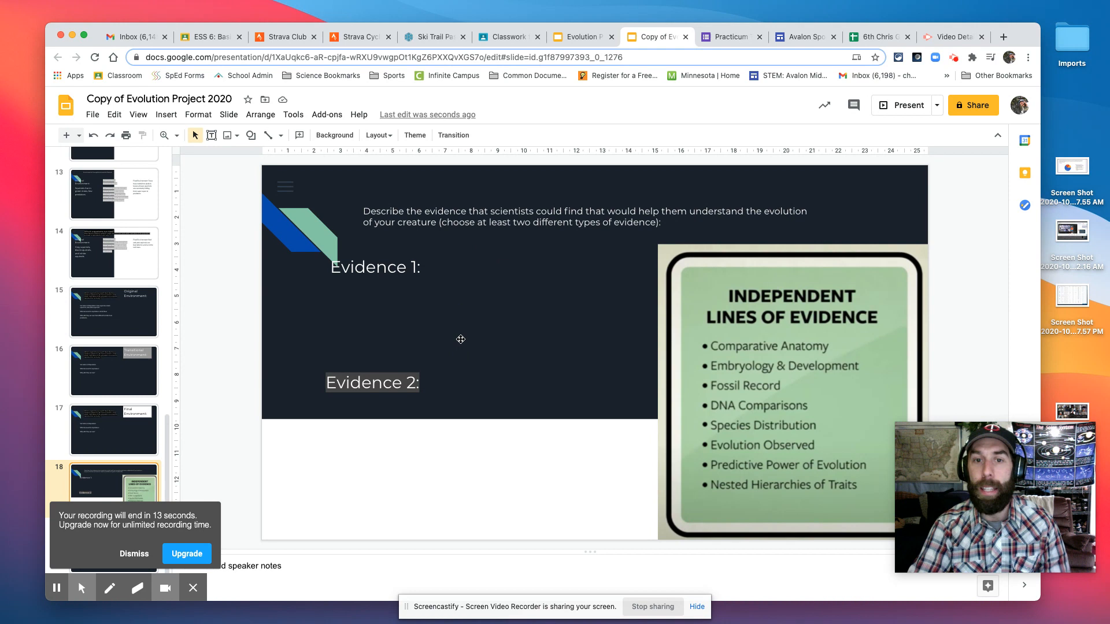
{"action": "mouse_move", "coordinate": [383, 438]}
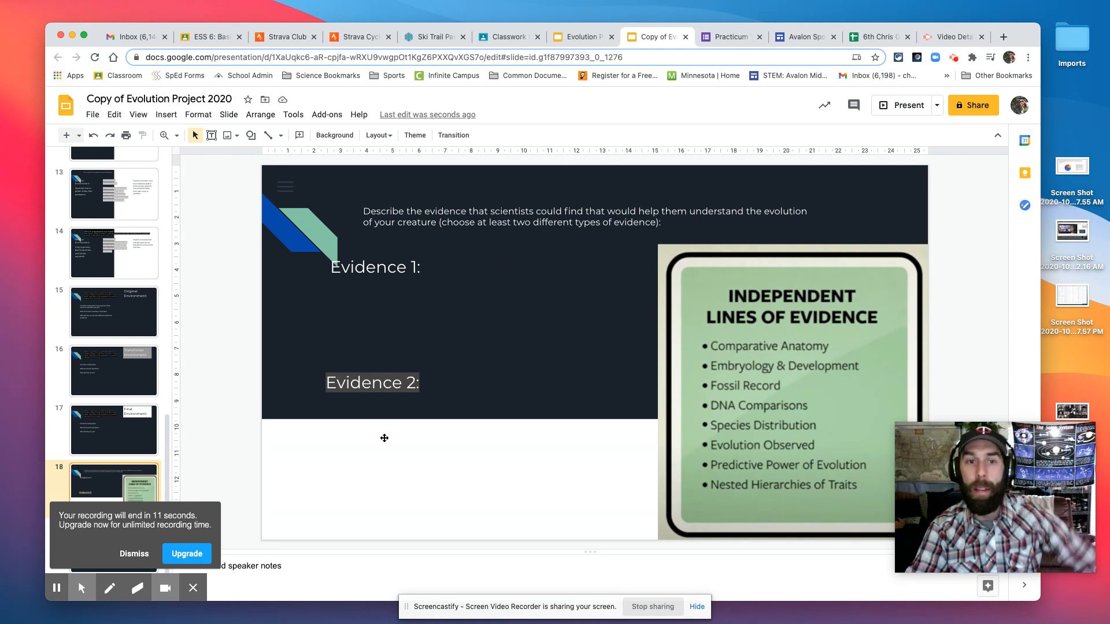